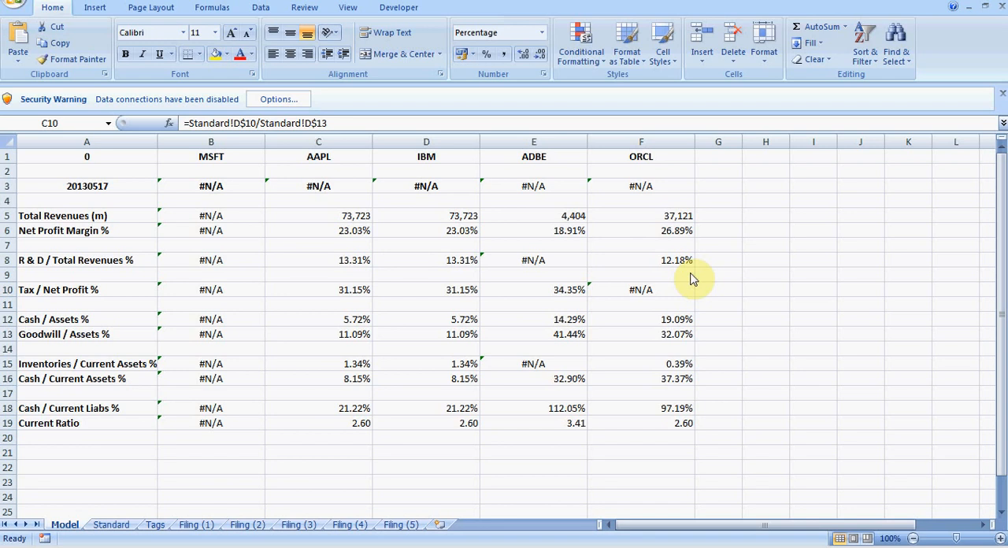
pyautogui.moveTo(242, 254)
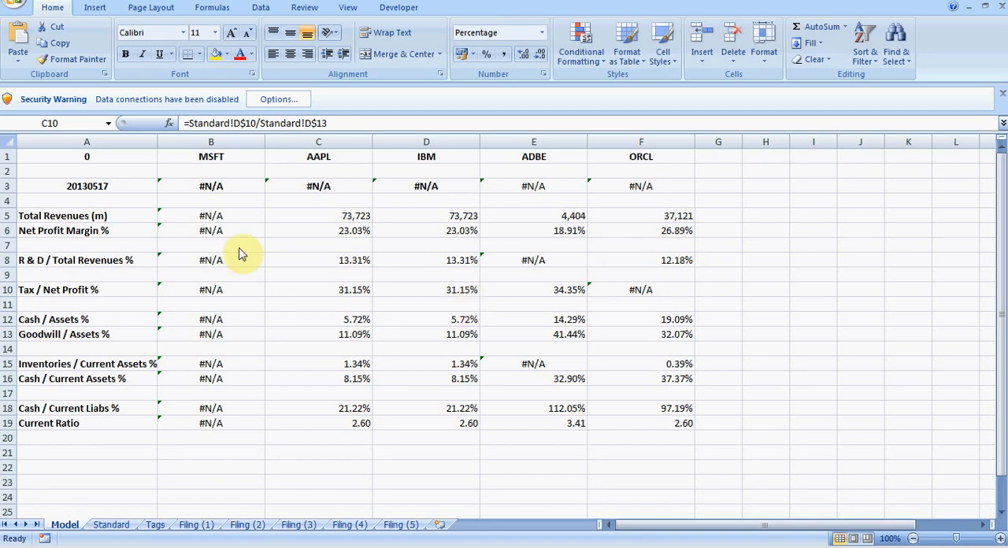
pyautogui.moveTo(128, 164)
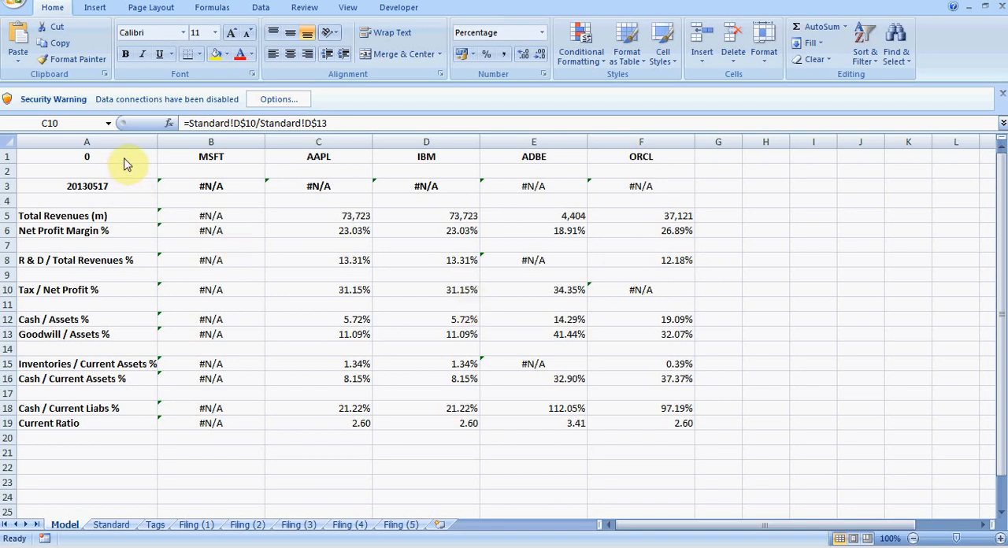
# Enter 30027 in cell A1 of the Model sheet's ratio table
pyautogui.click(87, 156)
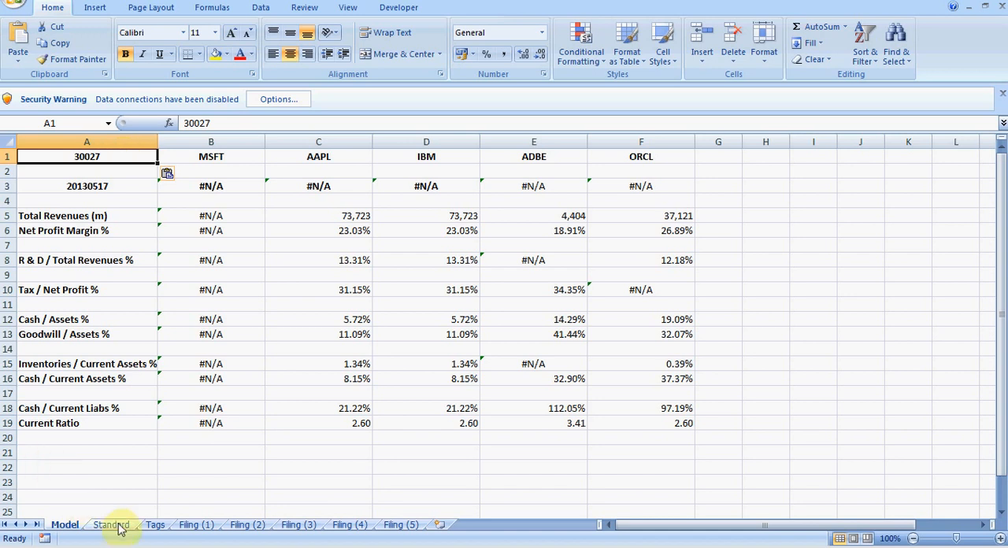
# Browse the Standard and filled Filing (3) sheets, ending on the empty Filing (1) sheet
pyautogui.click(111, 525)
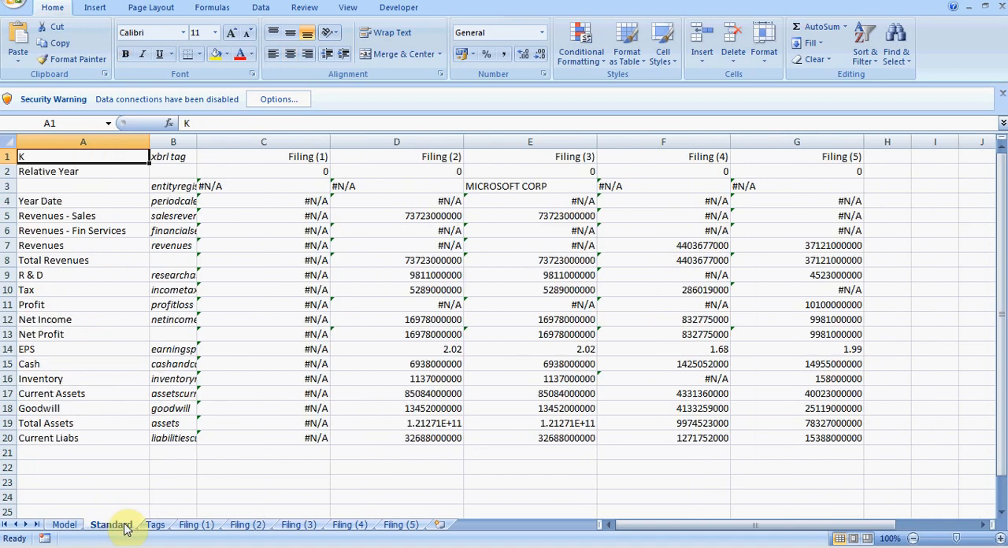
pyautogui.click(196, 524)
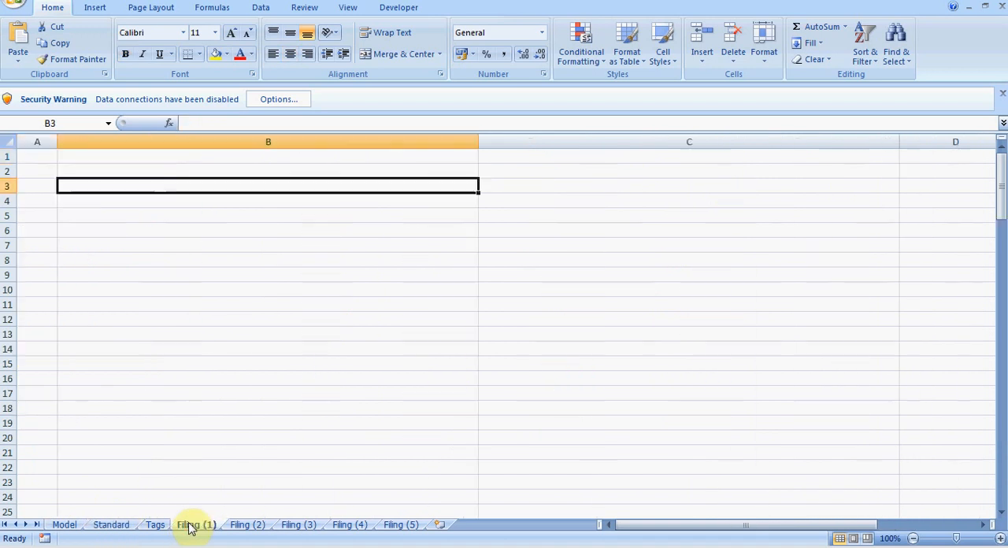
pyautogui.click(298, 524)
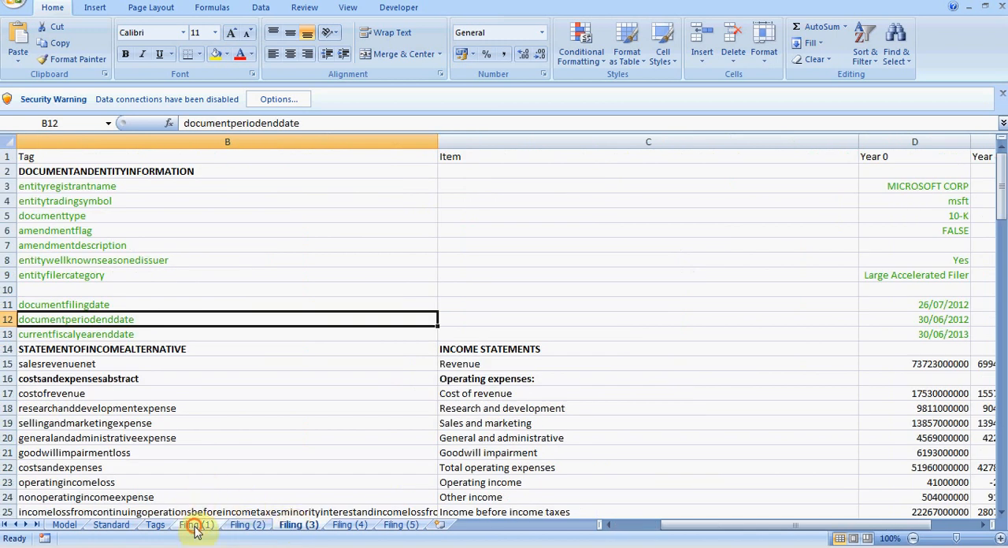
pyautogui.click(196, 525)
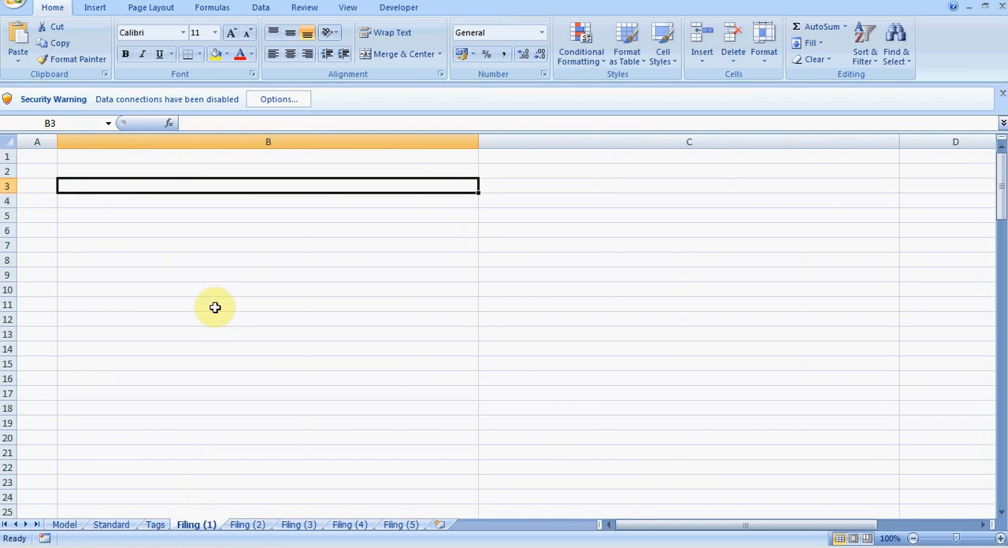
pyautogui.moveTo(227, 214)
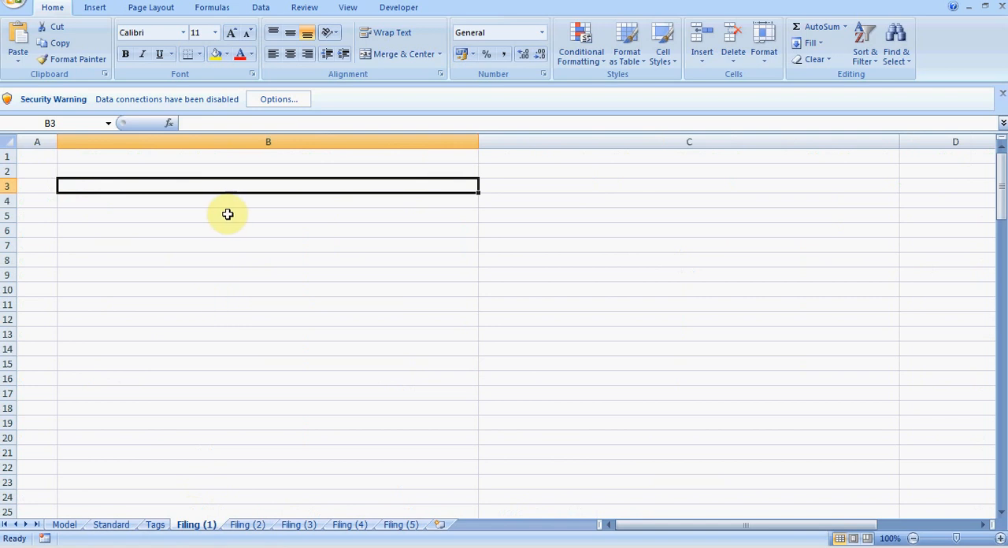
pyautogui.moveTo(241, 188)
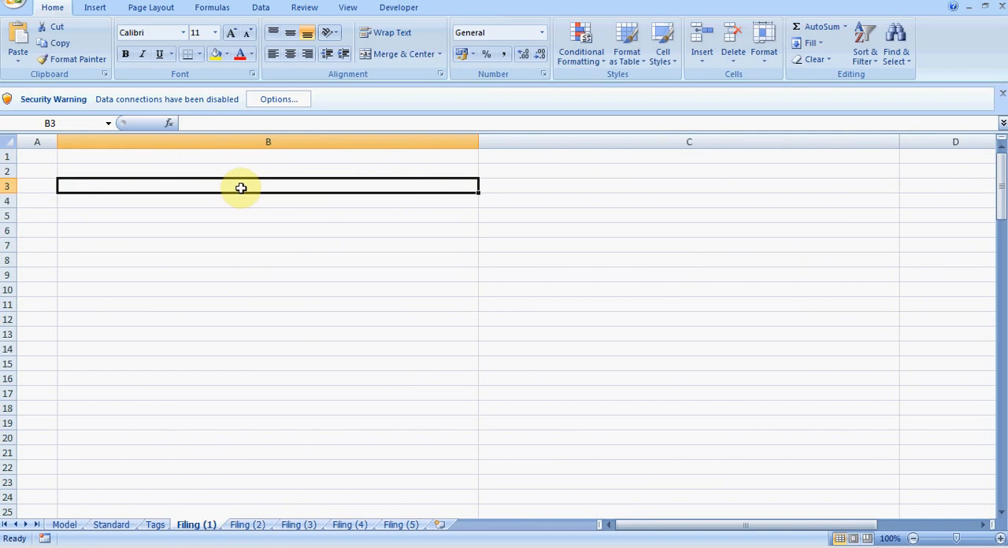
pyautogui.rightClick(241, 188)
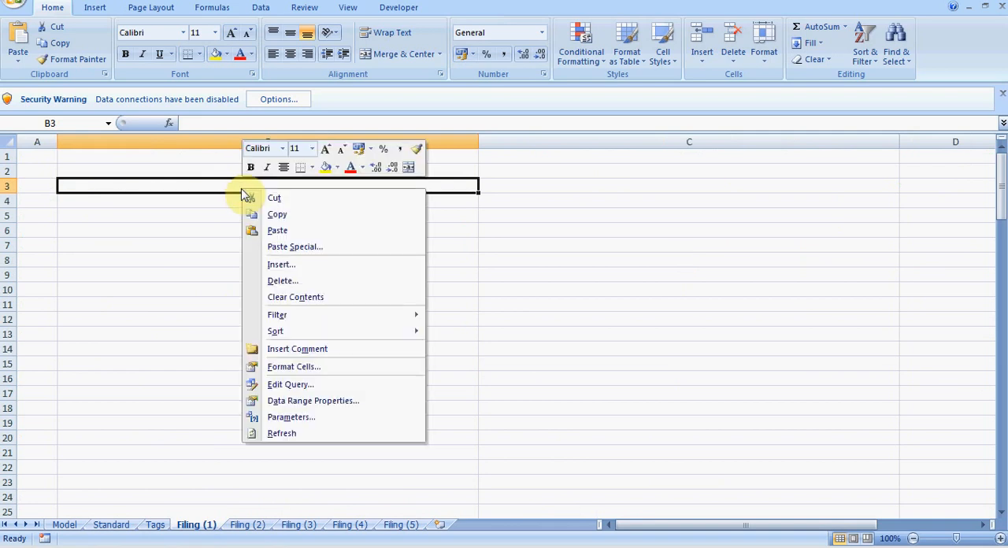
pyautogui.moveTo(314, 437)
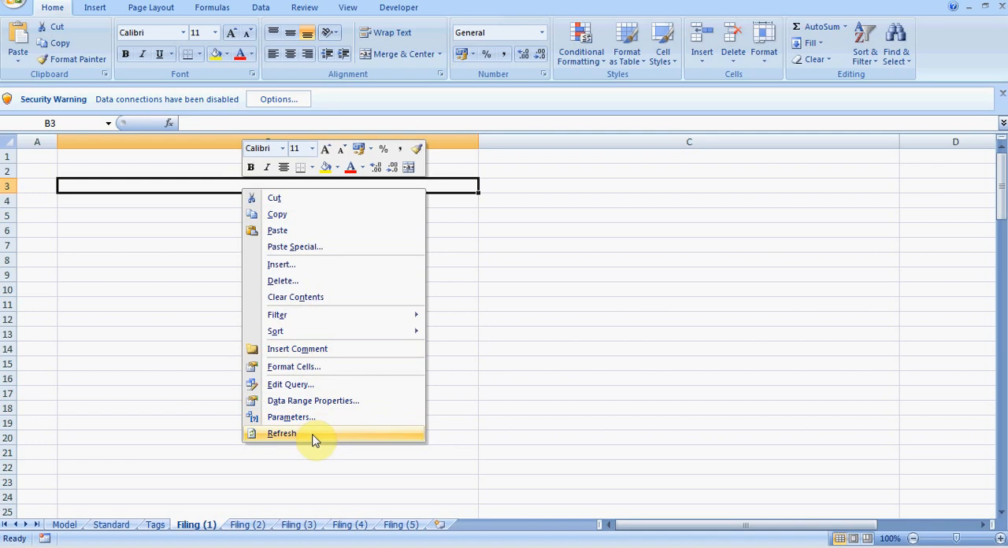
pyautogui.moveTo(201, 276)
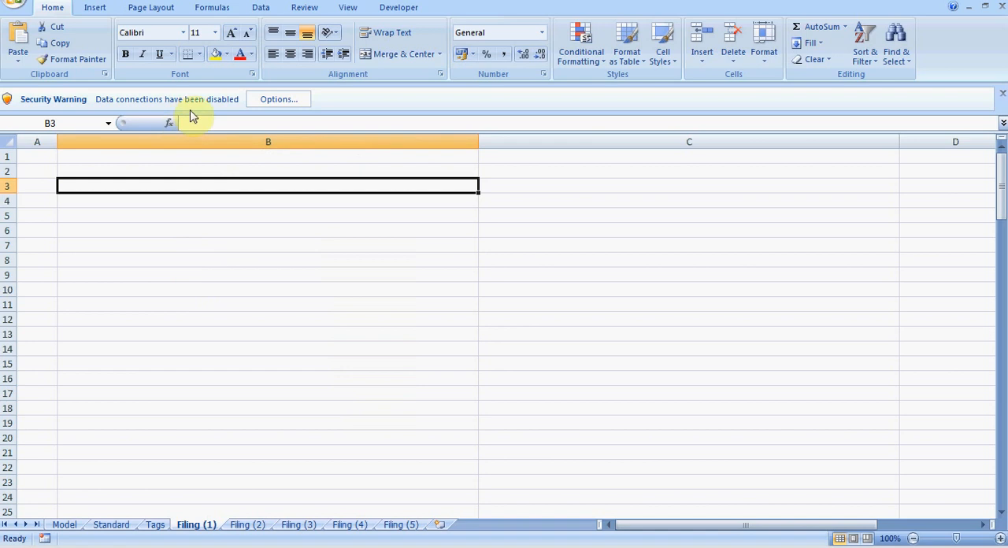
pyautogui.moveTo(194, 109)
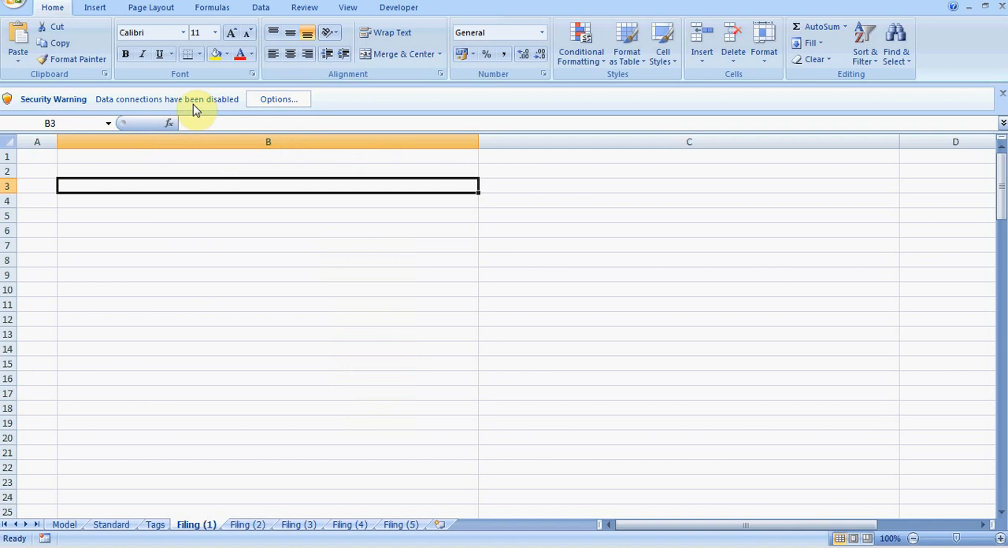
pyautogui.moveTo(277, 99)
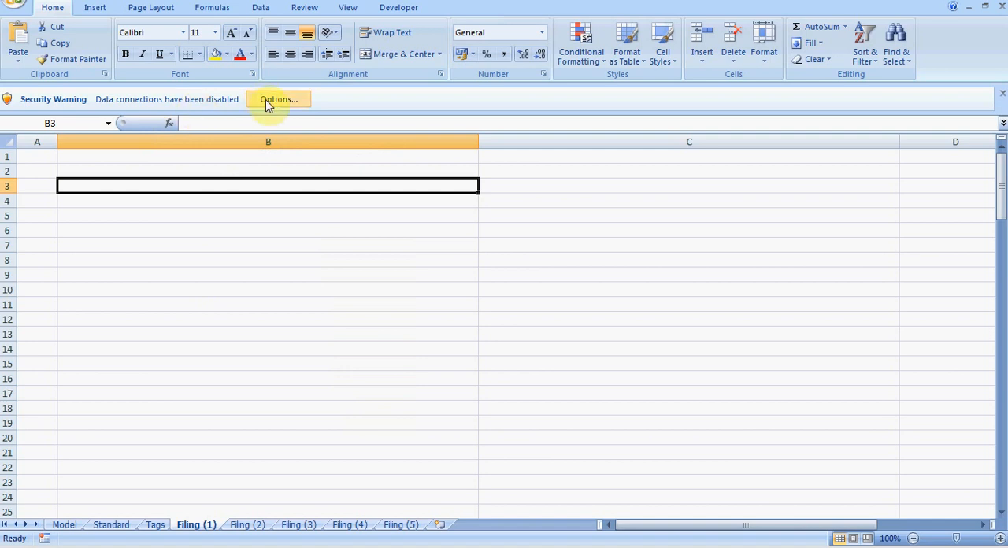
pyautogui.click(278, 98)
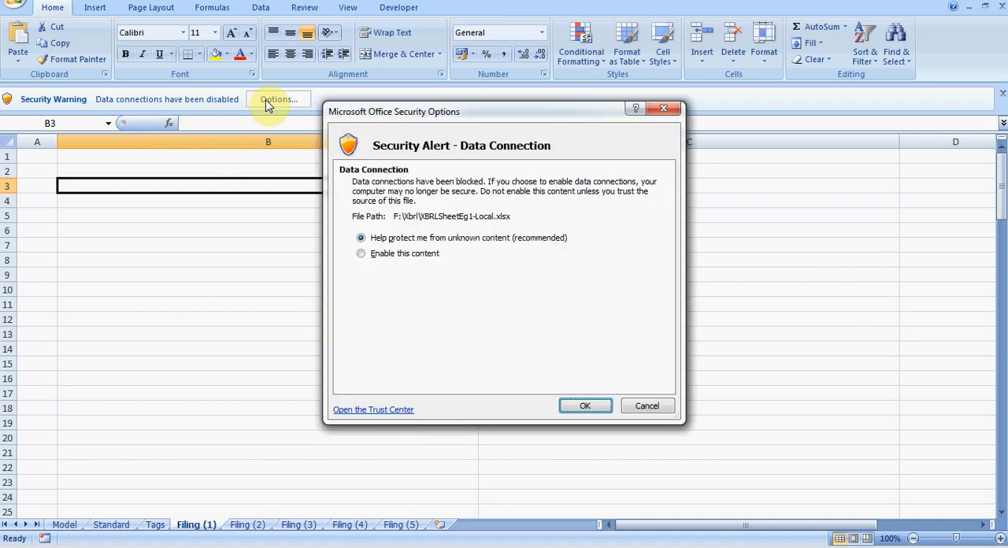
pyautogui.moveTo(463, 275)
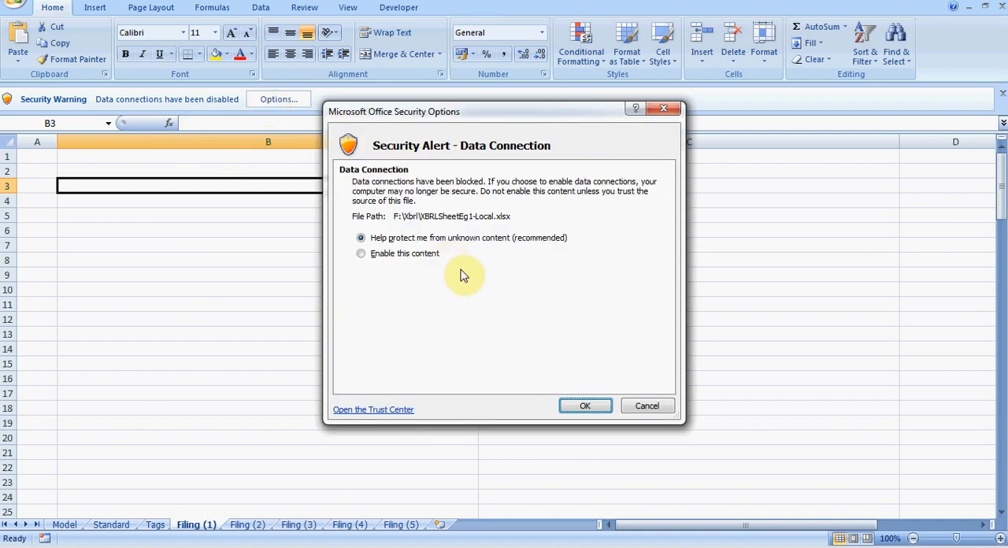
pyautogui.moveTo(552, 355)
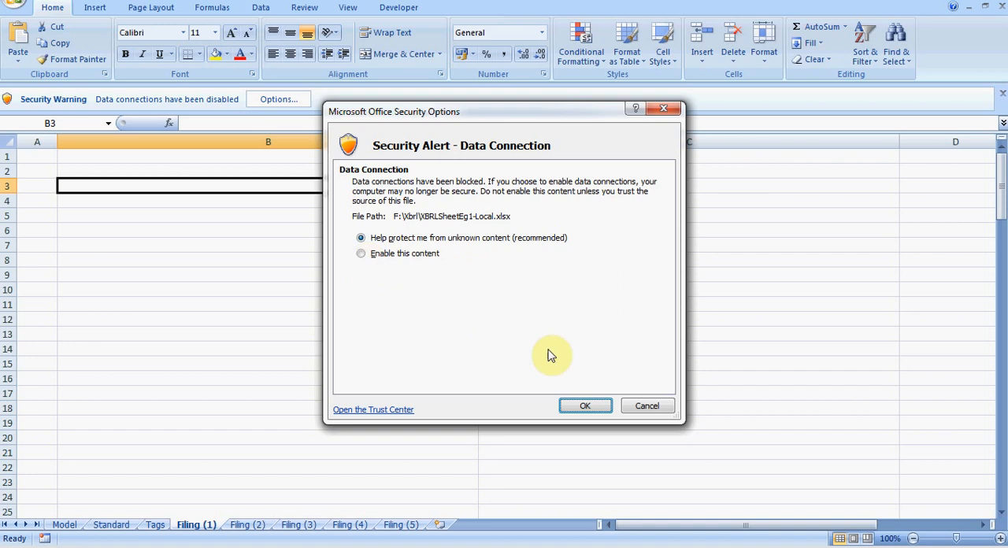
pyautogui.moveTo(648, 405)
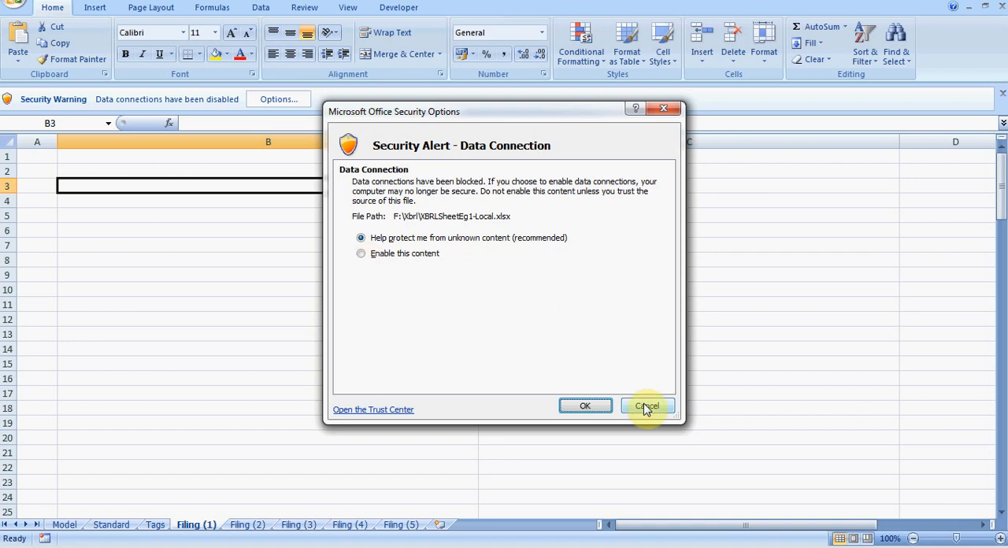
pyautogui.click(647, 405)
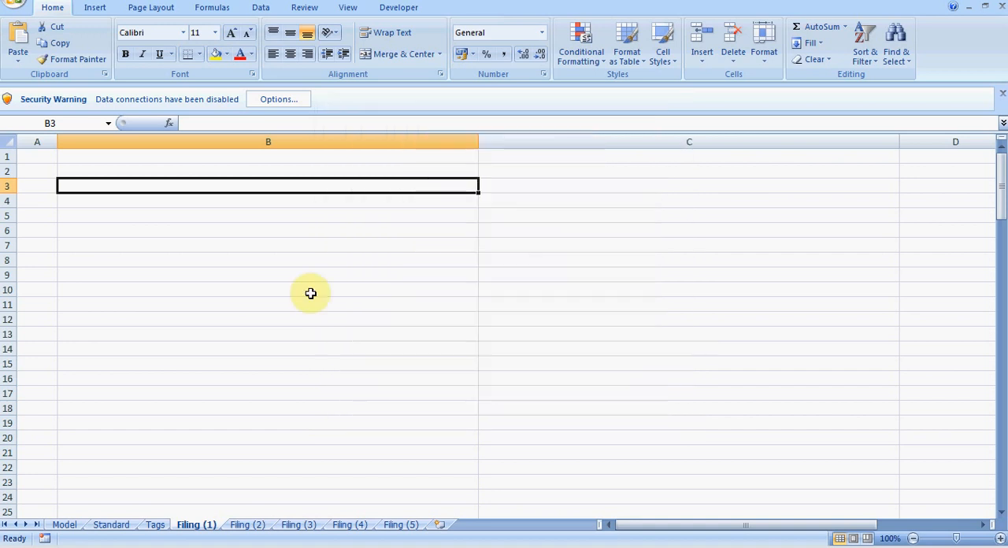
pyautogui.moveTo(180, 187)
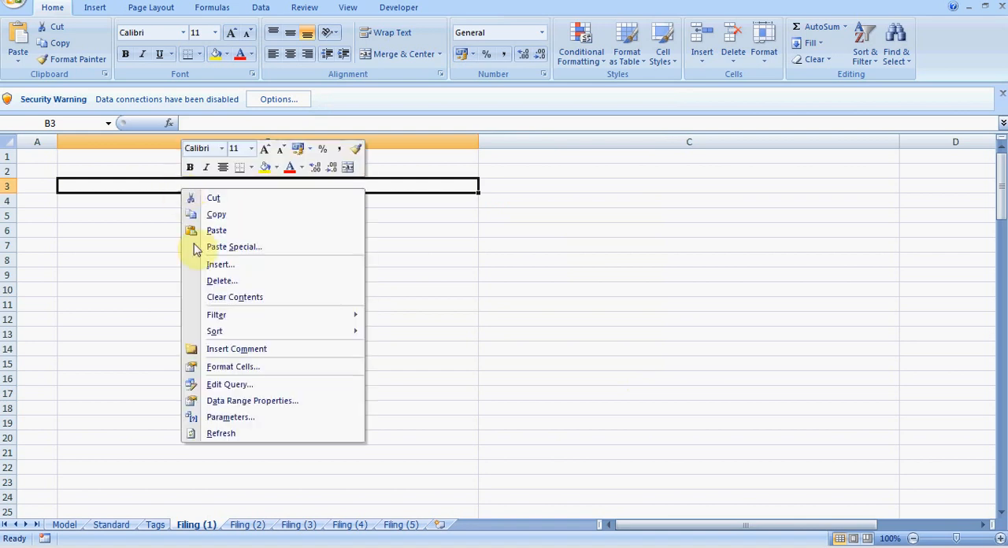
pyautogui.moveTo(228, 433)
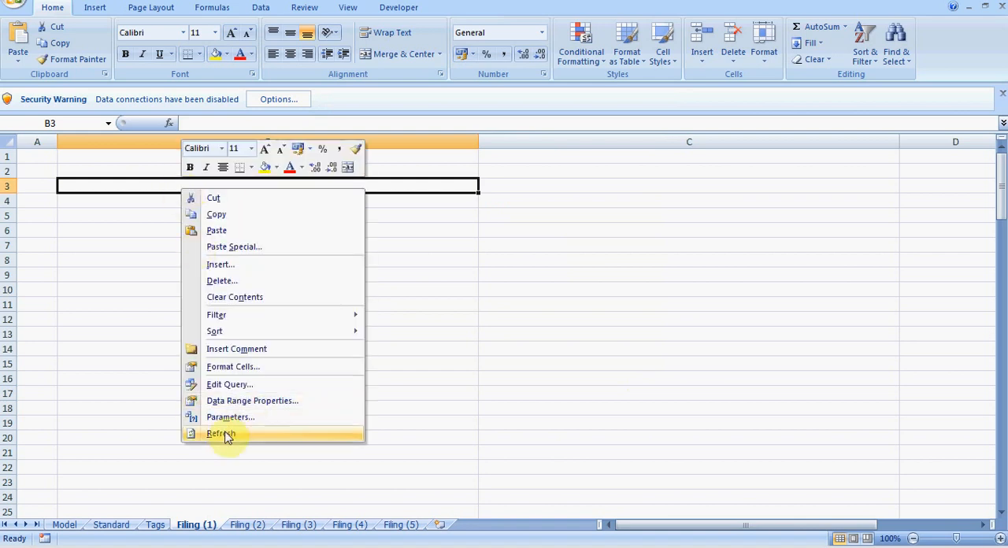
# Refresh the Filing (1) web query and allow the external data connection
pyautogui.click(221, 433)
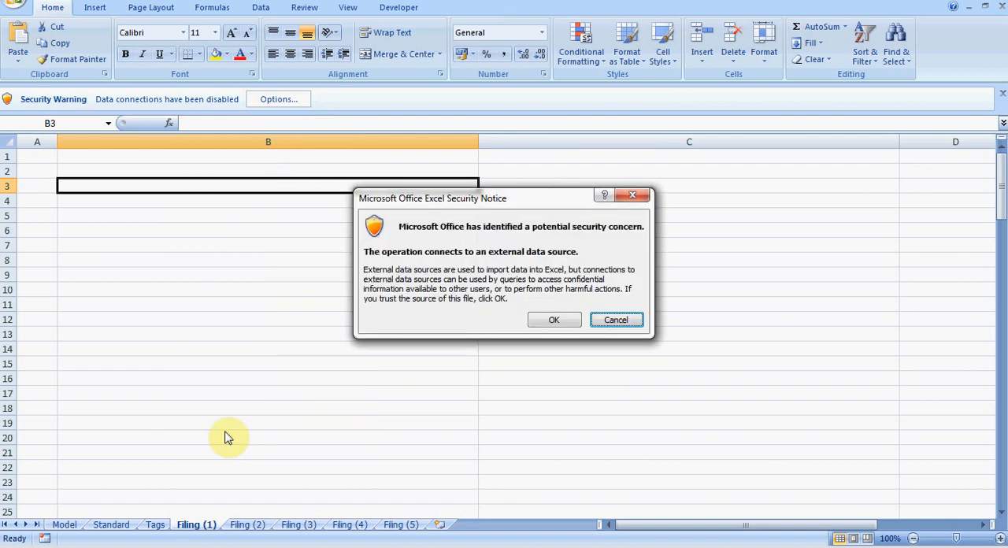
pyautogui.moveTo(587, 274)
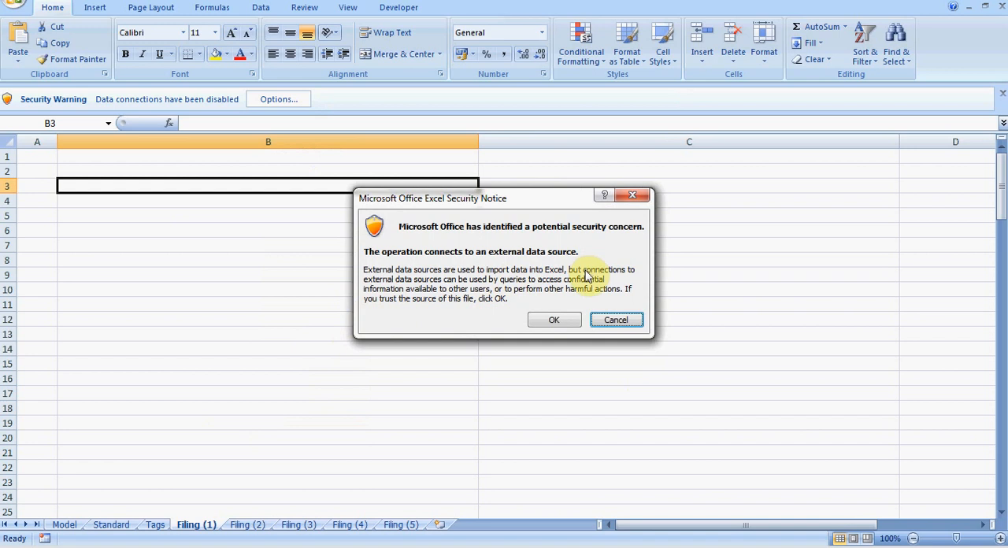
pyautogui.click(554, 320)
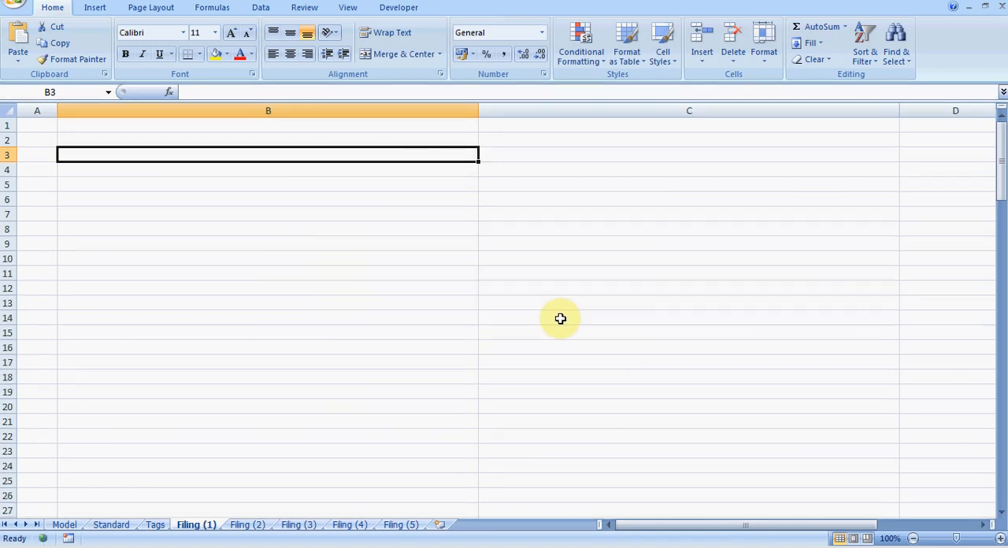
pyautogui.moveTo(323, 387)
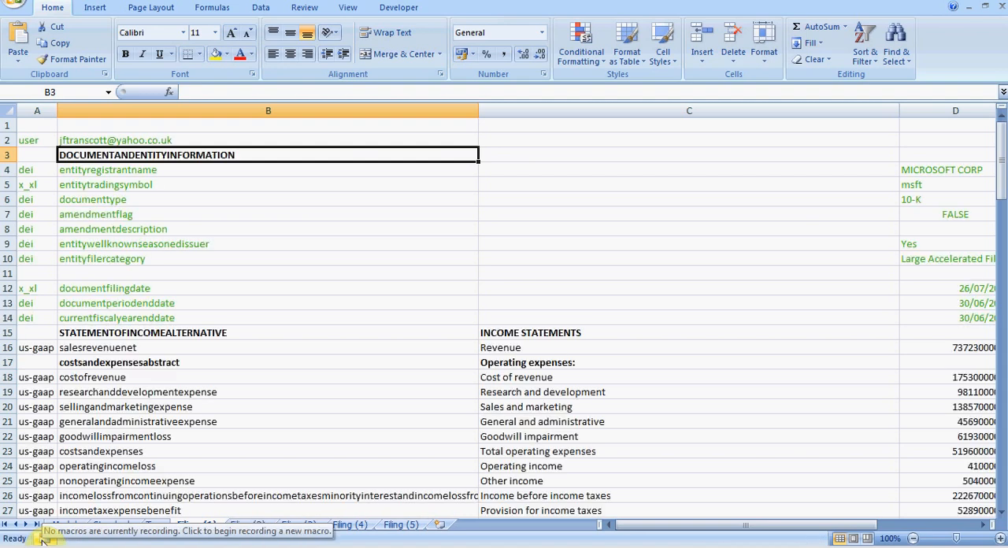
pyautogui.moveTo(914, 394)
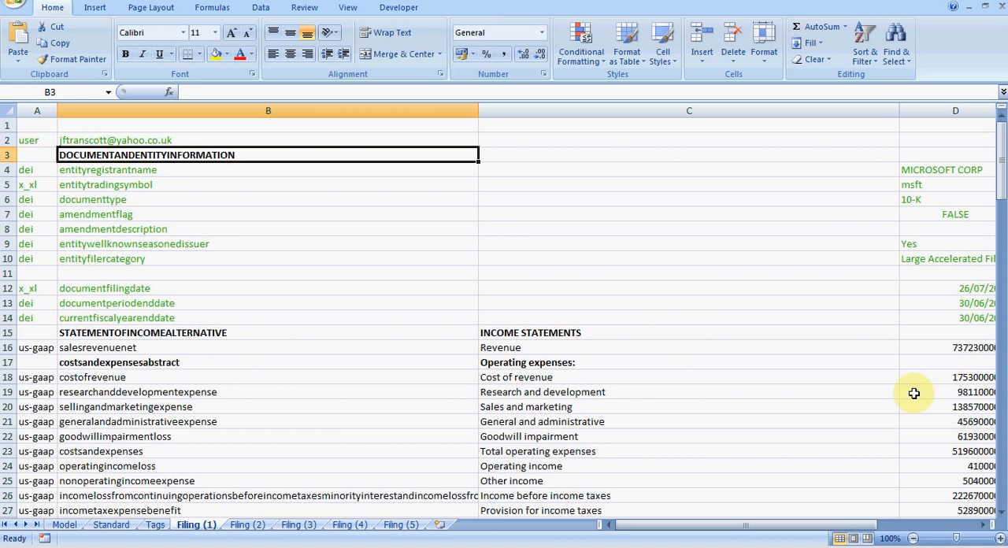
pyautogui.scroll(-3)
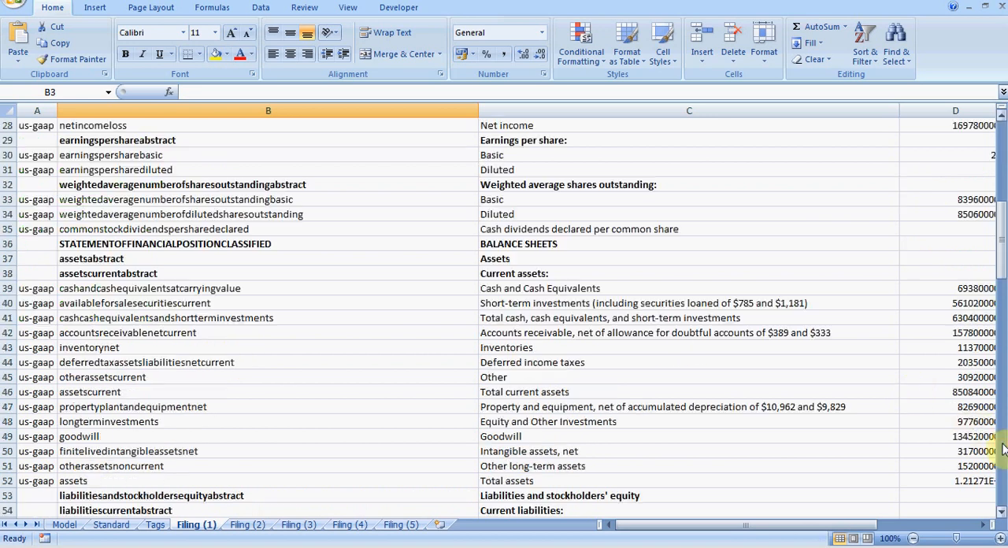
pyautogui.scroll(-3)
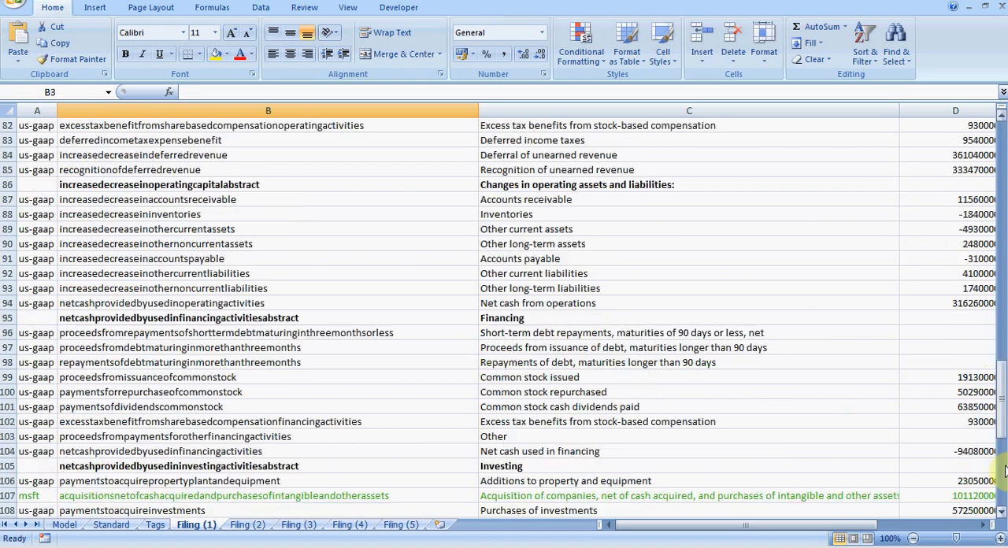
pyautogui.scroll(-3)
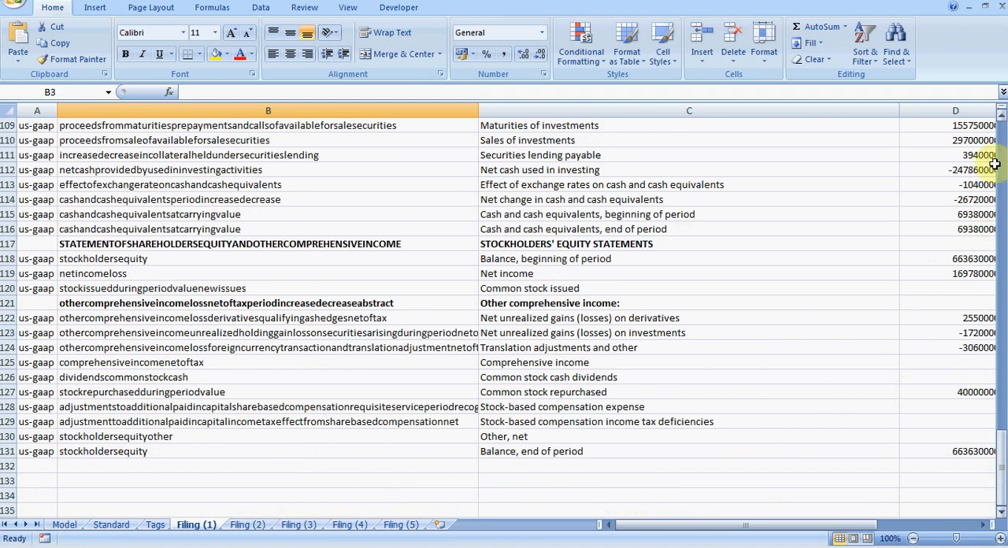
pyautogui.moveTo(1001, 155)
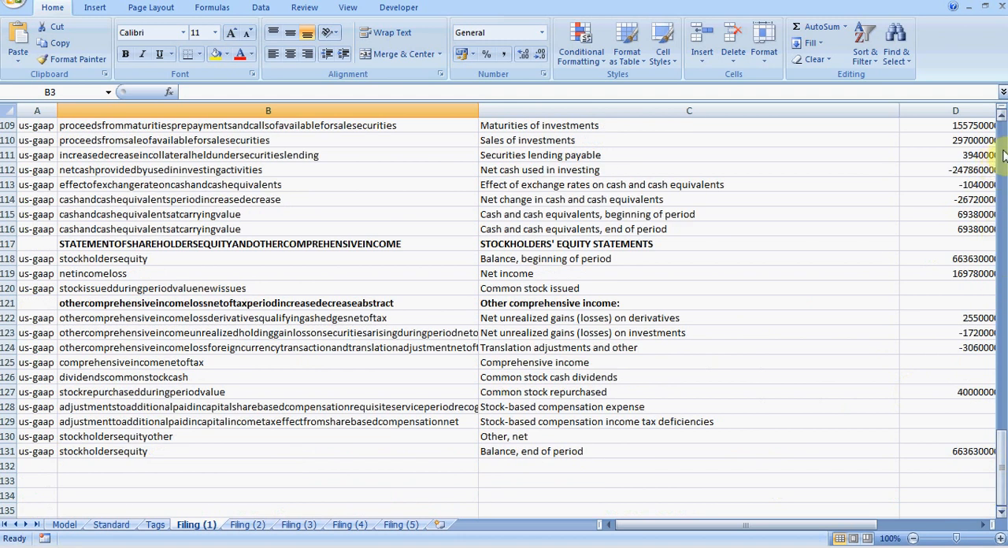
pyautogui.scroll(3)
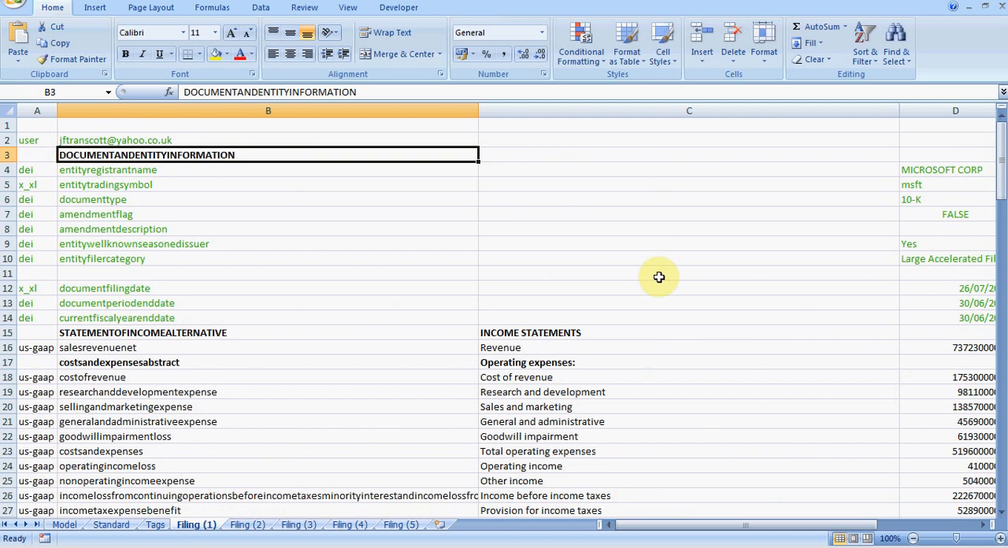
pyautogui.moveTo(339, 75)
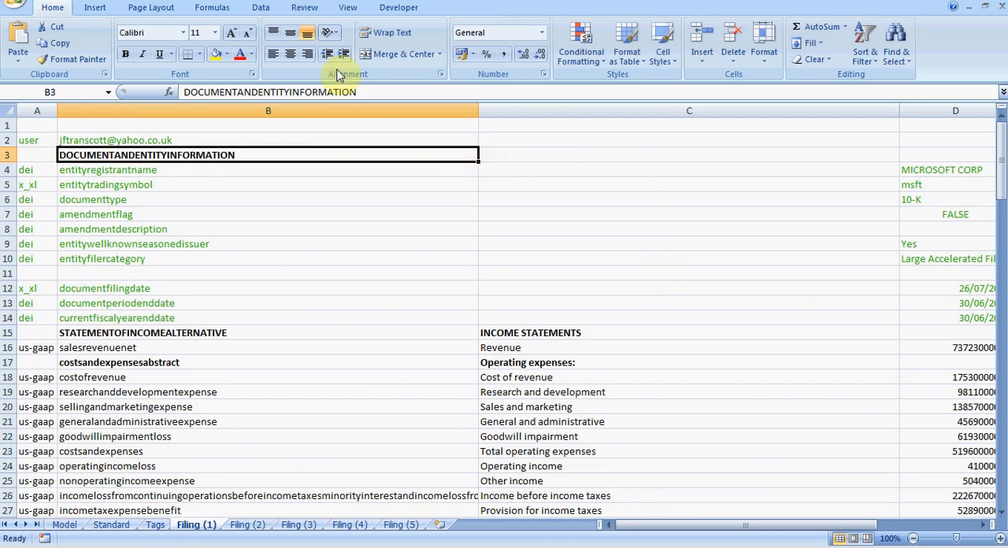
# Show the Data ribbon's Refresh All and connection commands
pyautogui.click(260, 7)
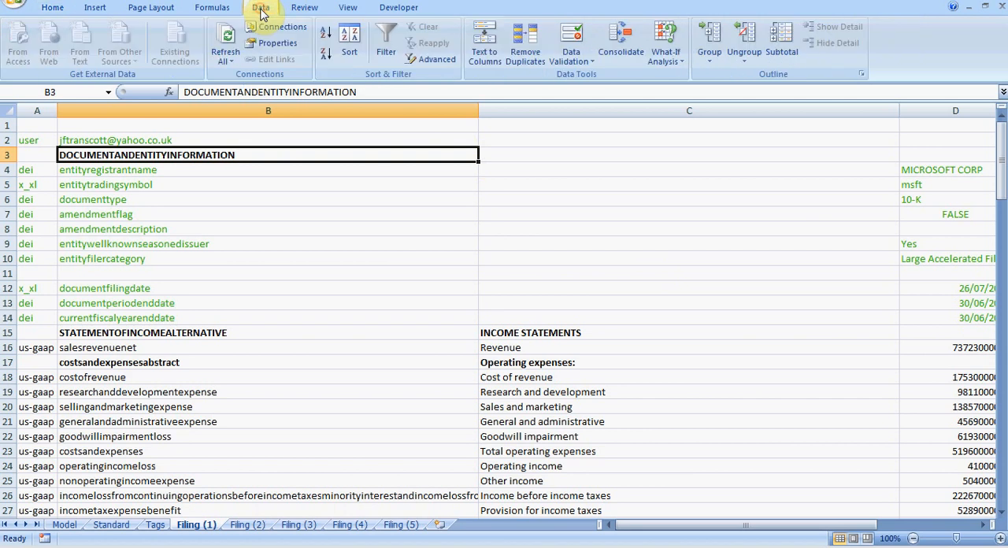
pyautogui.moveTo(226, 43)
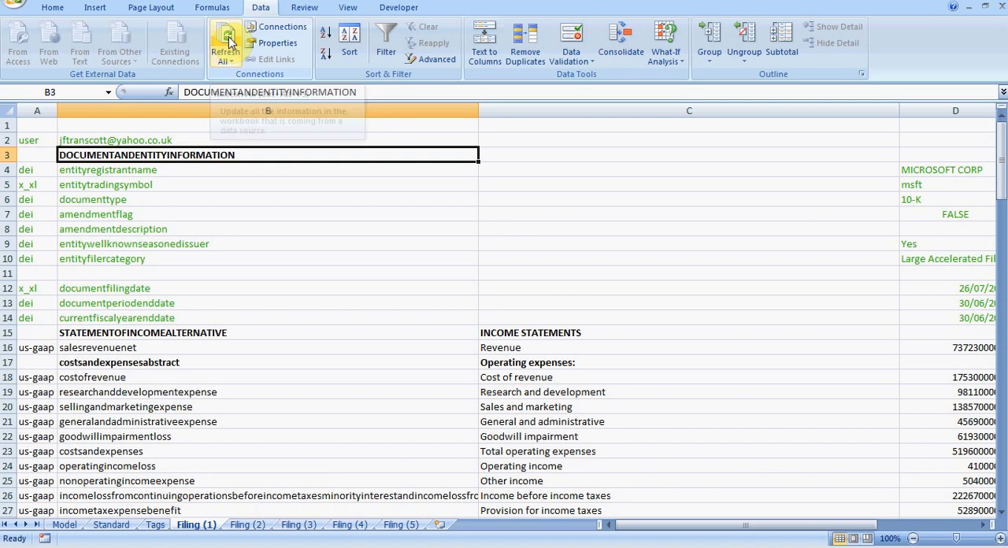
pyautogui.moveTo(214, 199)
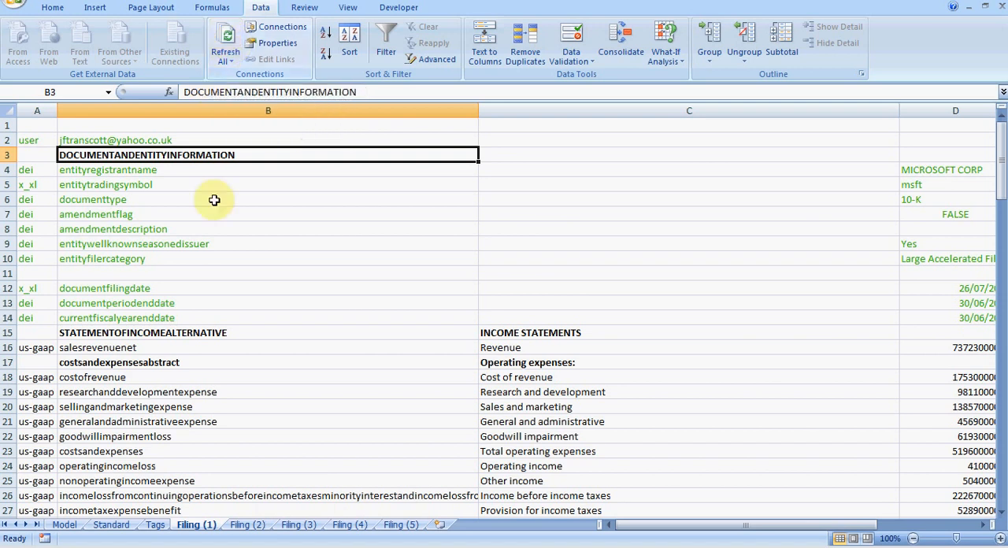
pyautogui.moveTo(91, 499)
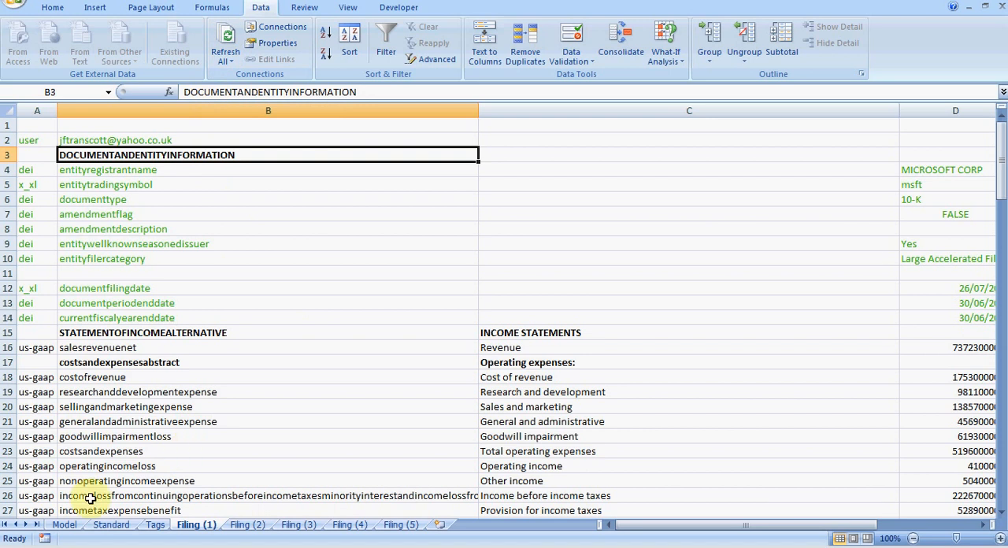
# On the Model sheet, inspect cell A3's date formula and A1's value
pyautogui.click(65, 525)
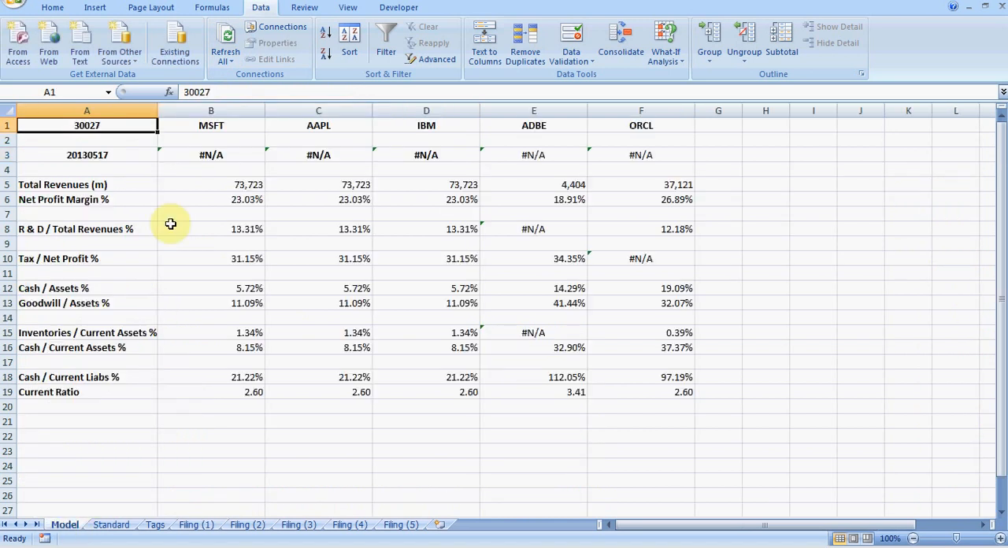
pyautogui.click(87, 155)
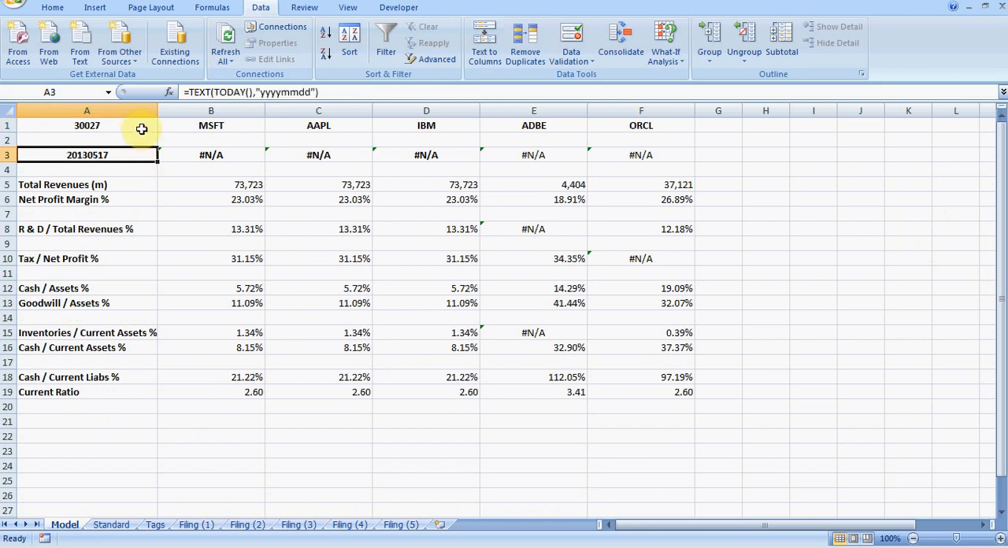
pyautogui.click(87, 125)
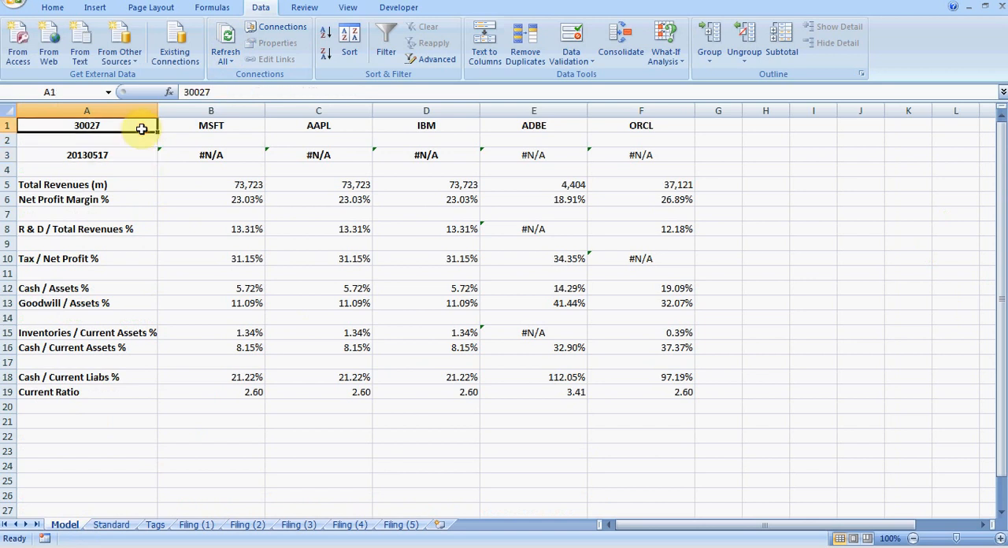
# Check the MSFT ticker in B1, then bring up Filing (1)'s data range context menu
pyautogui.click(211, 125)
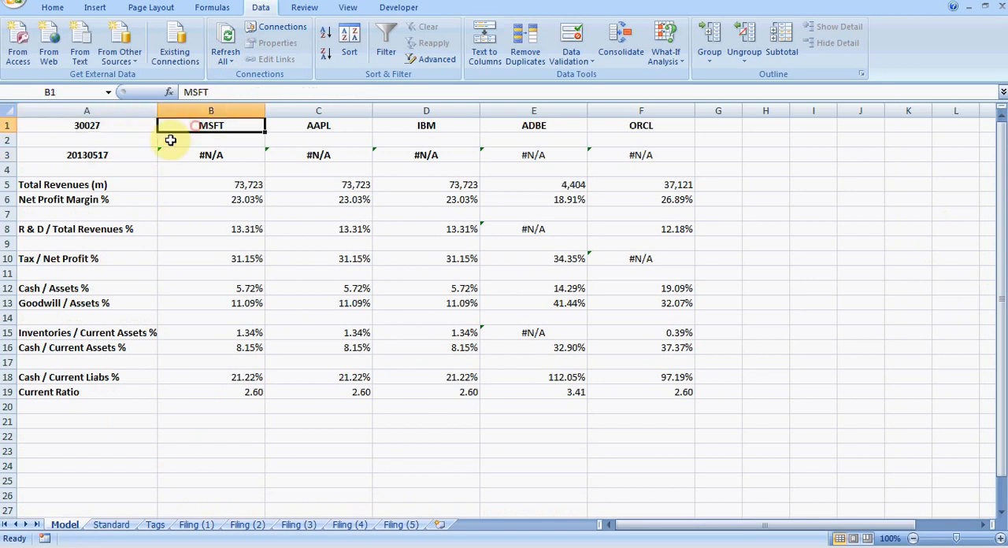
pyautogui.click(86, 154)
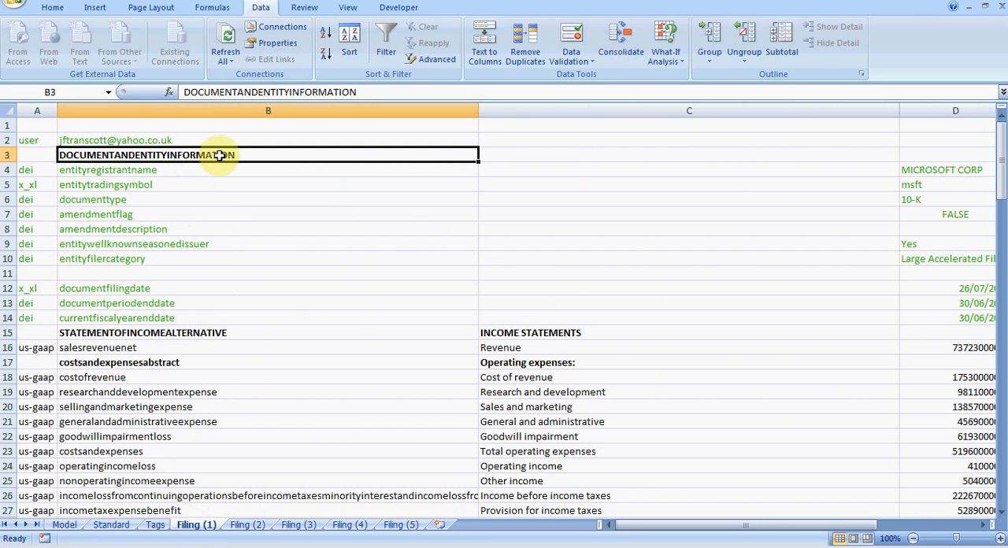
pyautogui.rightClick(220, 155)
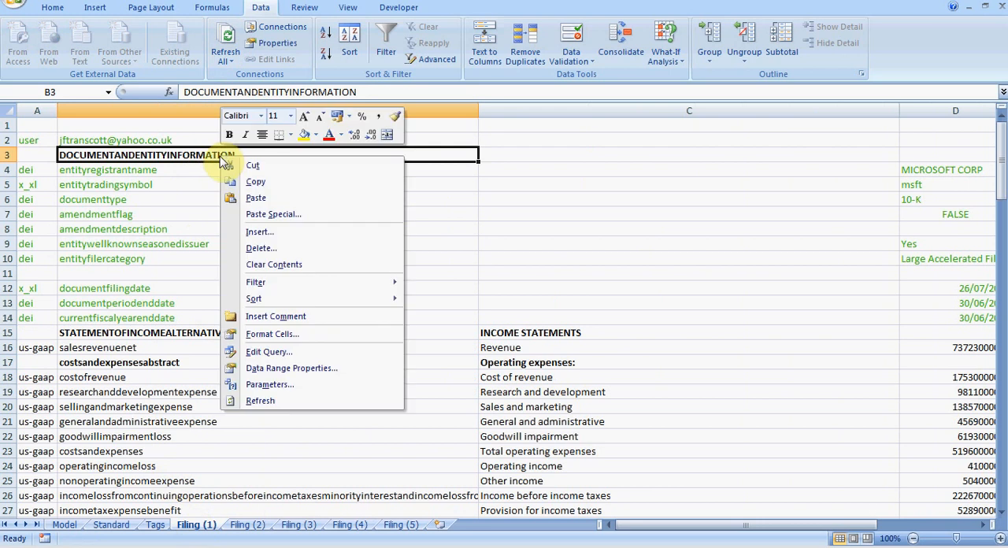
pyautogui.click(265, 159)
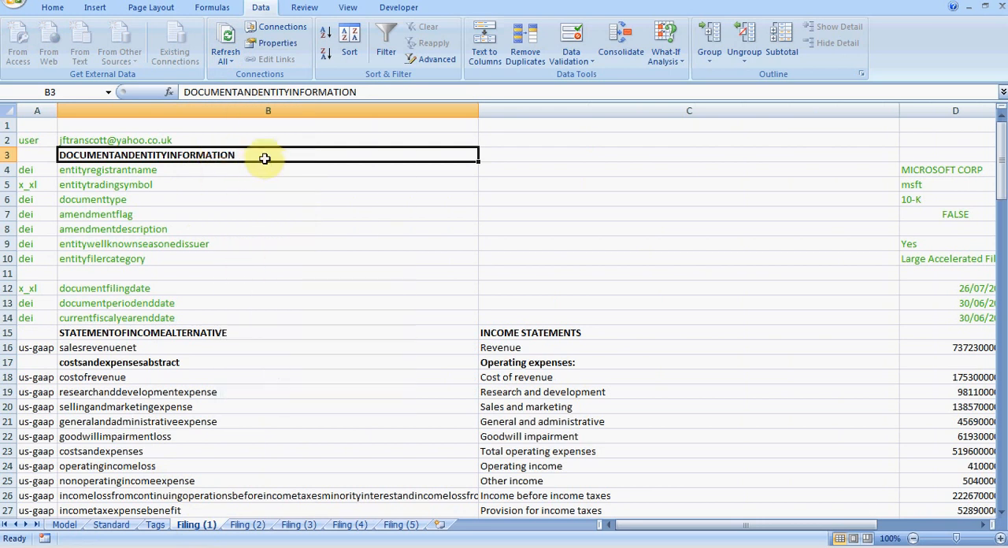
pyautogui.rightClick(264, 158)
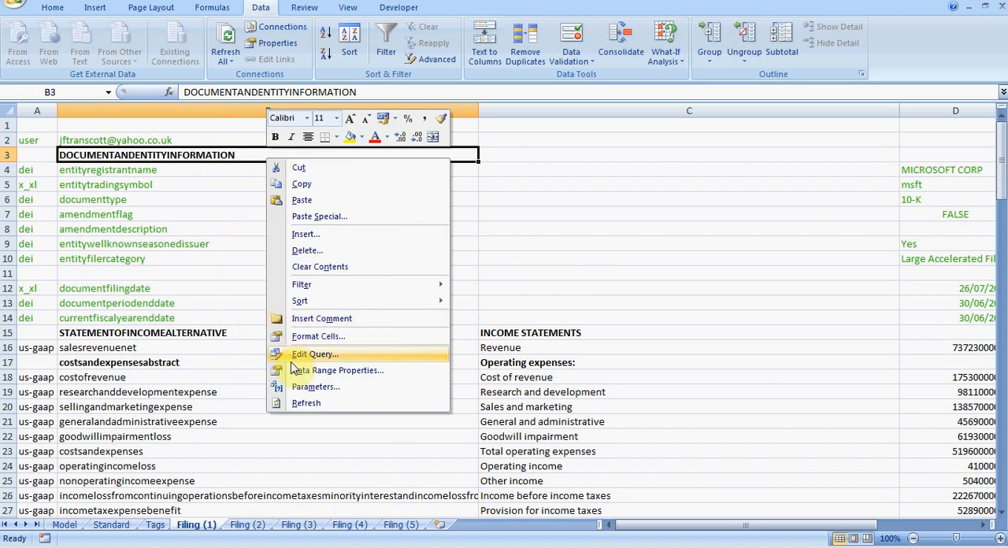
# Review the Token and Co Id parameters' source cells and cancel without changes
pyautogui.click(315, 387)
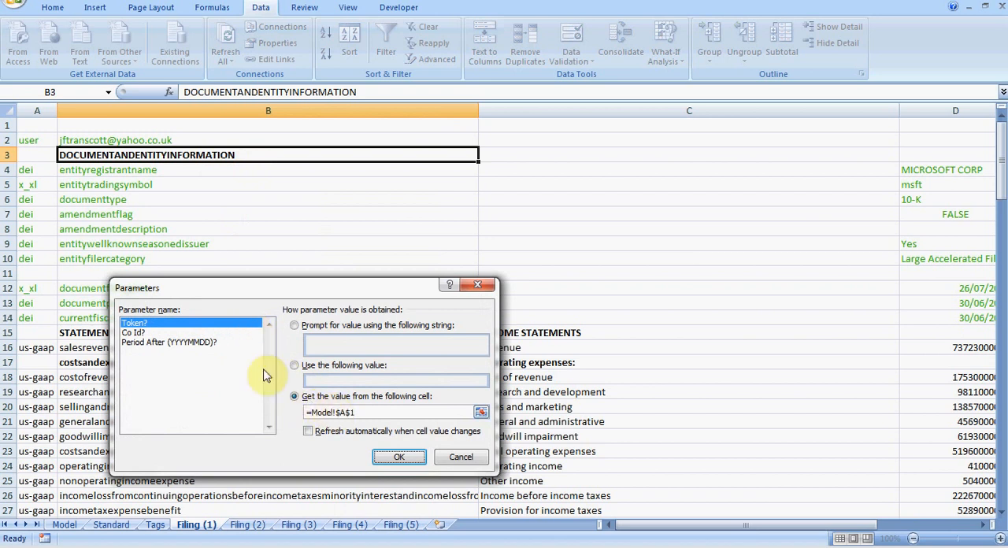
pyautogui.click(134, 332)
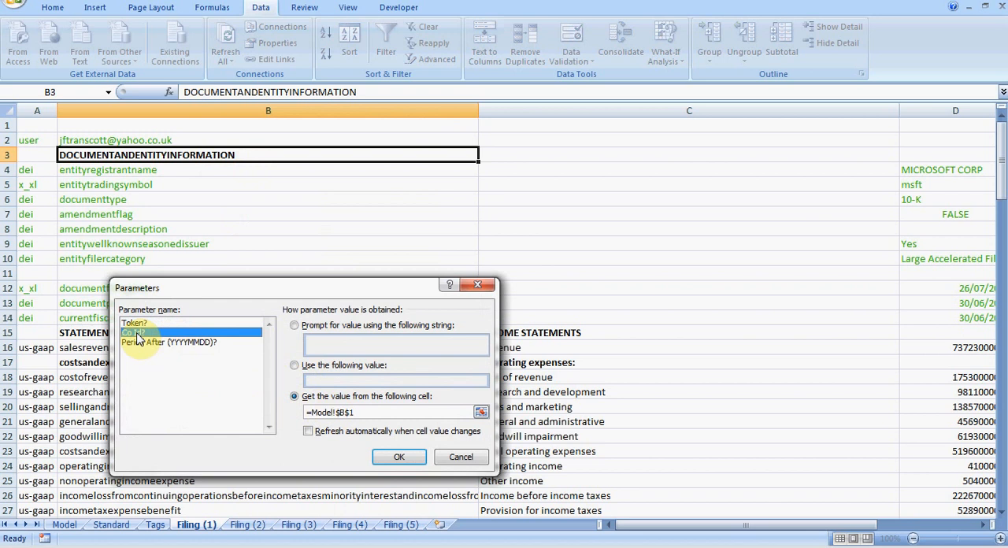
pyautogui.click(169, 342)
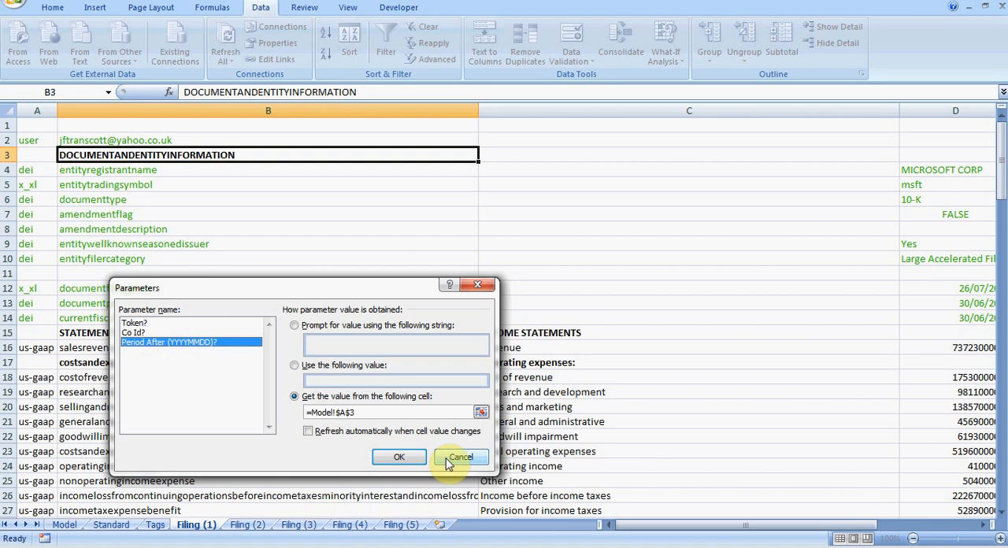
pyautogui.click(460, 456)
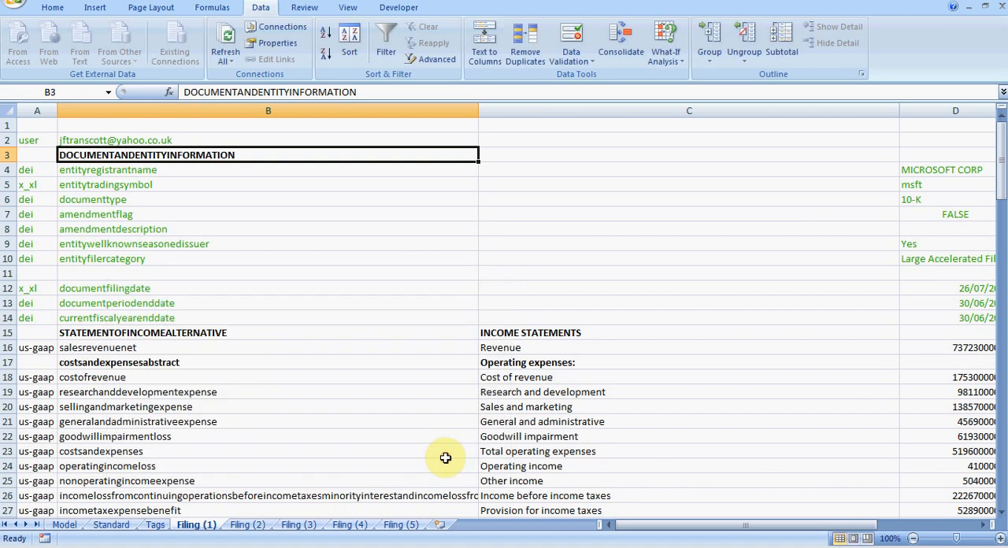
pyautogui.moveTo(390, 338)
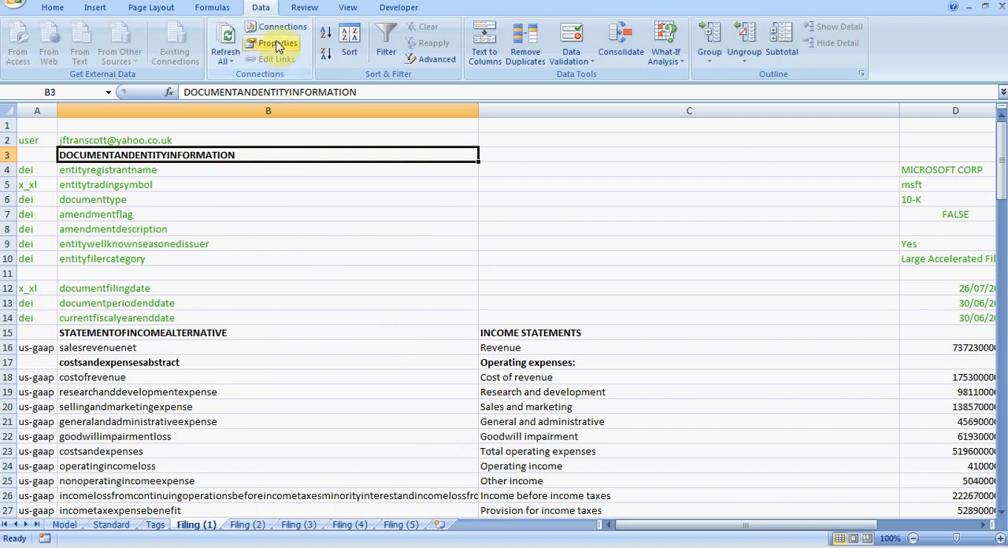
pyautogui.moveTo(282, 27)
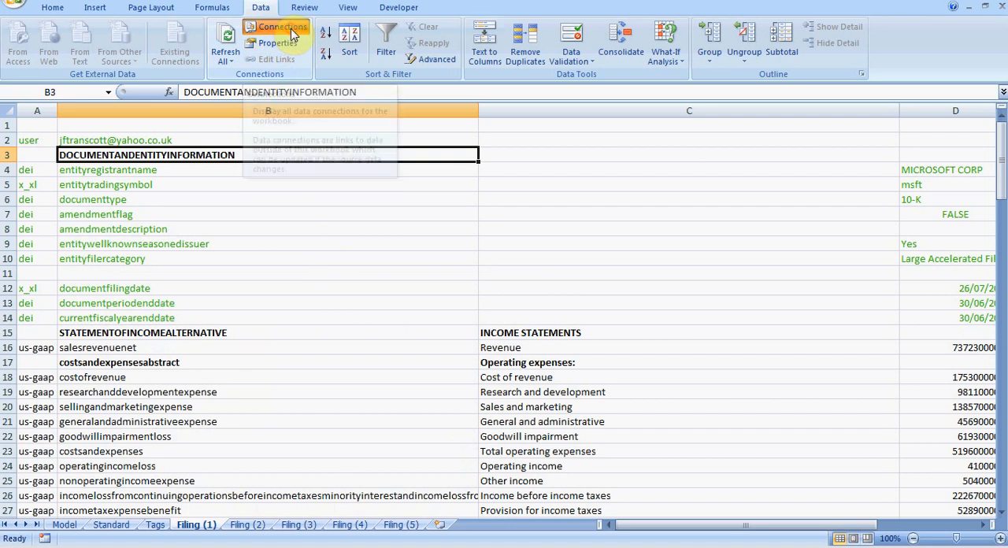
# Open Workbook Connections and browse the Filing (2) and Filing (4) connections
pyautogui.click(279, 26)
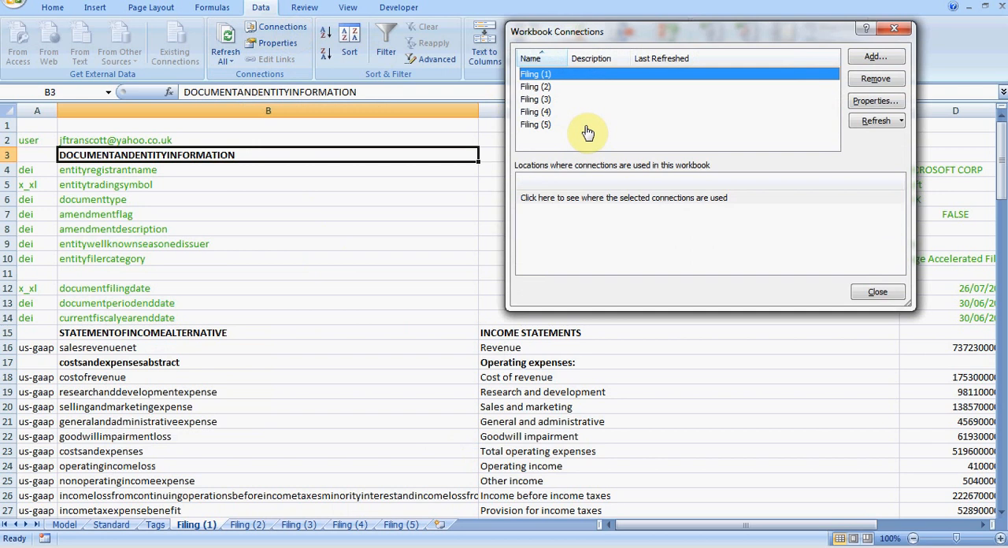
pyautogui.click(535, 86)
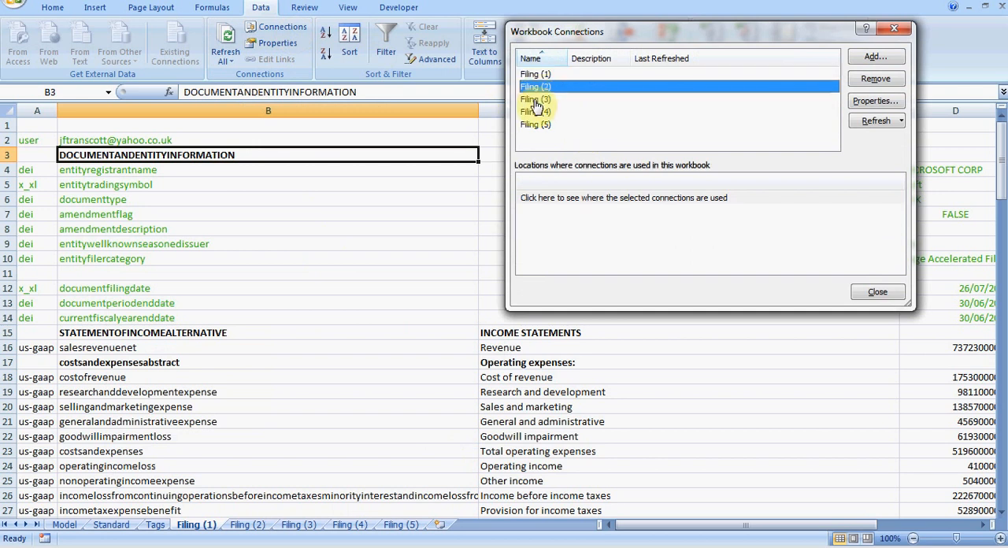
pyautogui.click(535, 111)
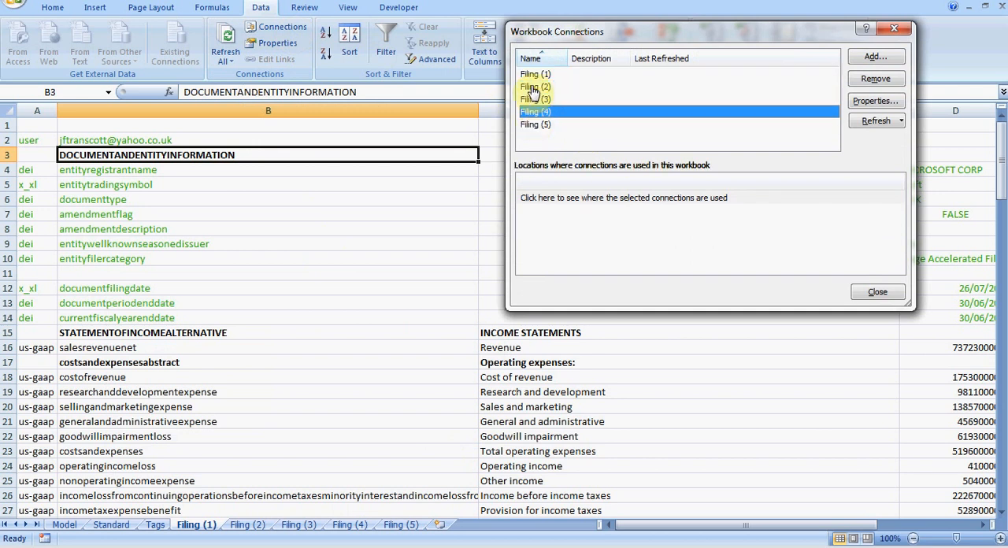
pyautogui.click(535, 74)
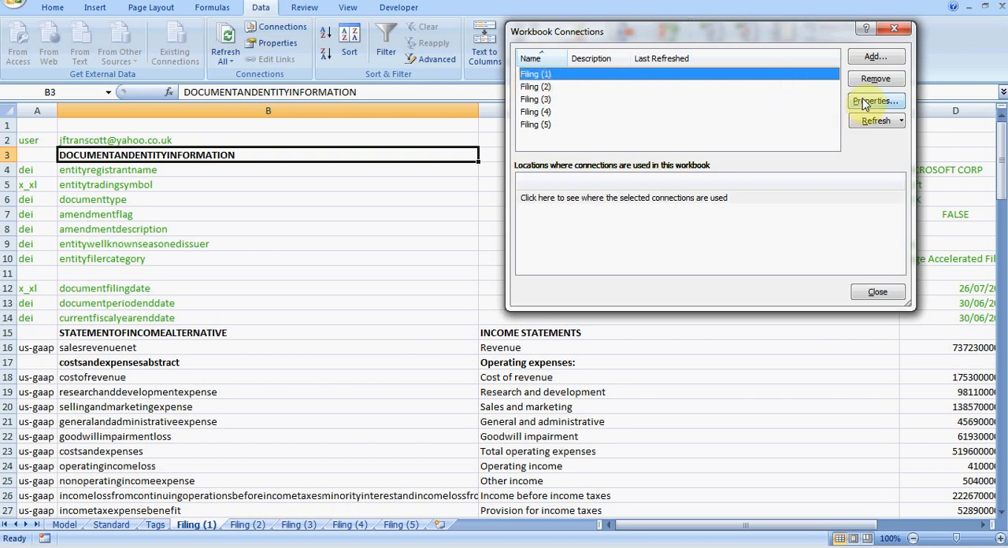
pyautogui.click(876, 100)
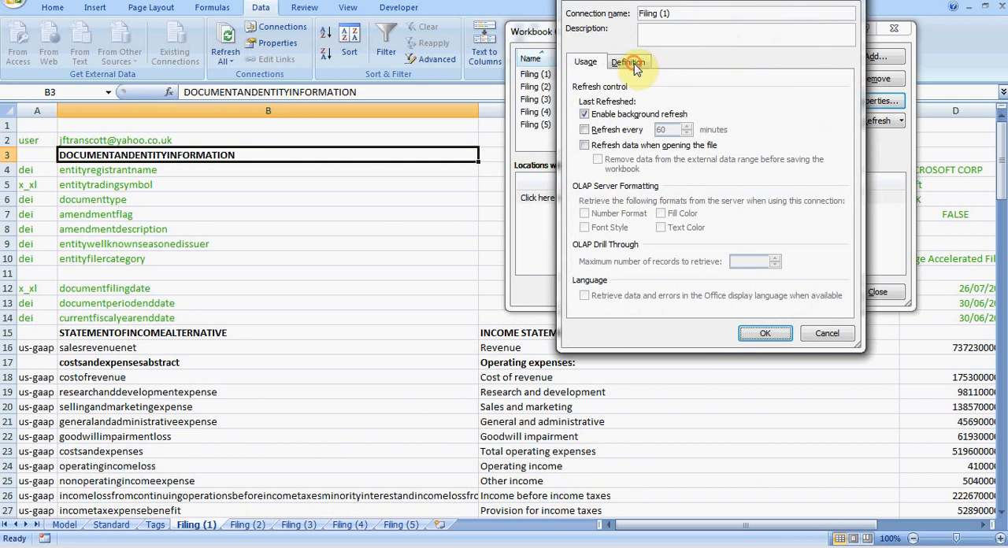
pyautogui.click(628, 62)
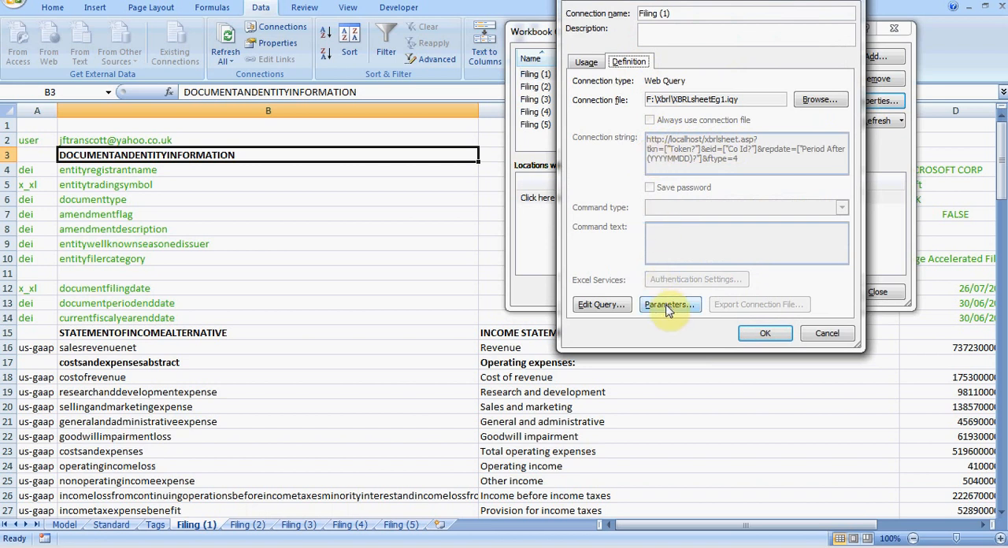
pyautogui.click(670, 304)
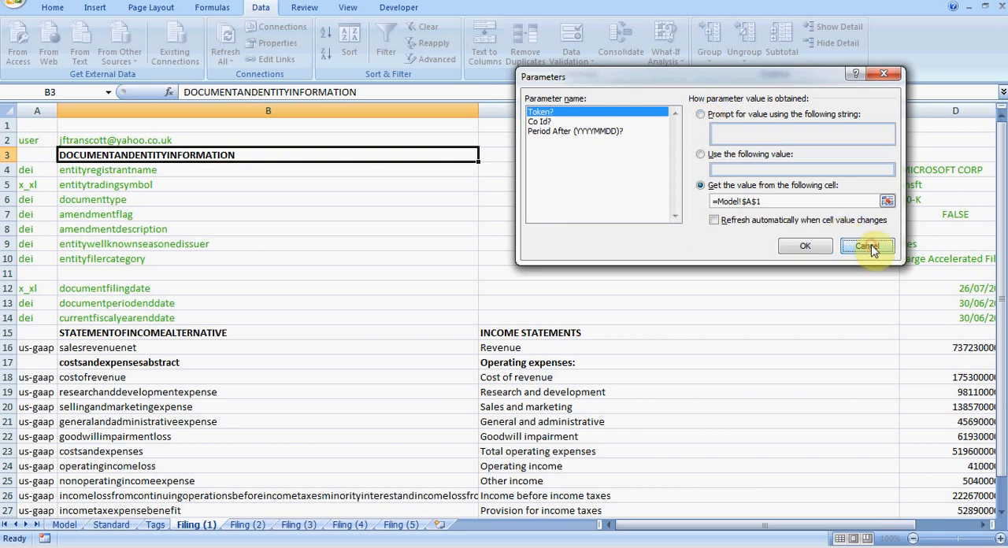
pyautogui.click(863, 245)
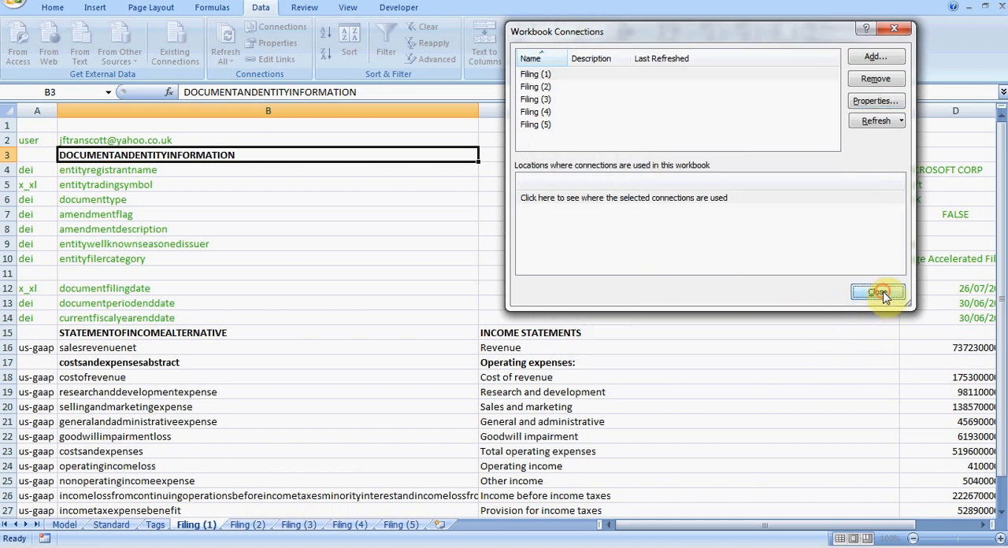
# Close Workbook Connections, change Model cell B1 to GOOG, and return to Filing (1)
pyautogui.click(877, 292)
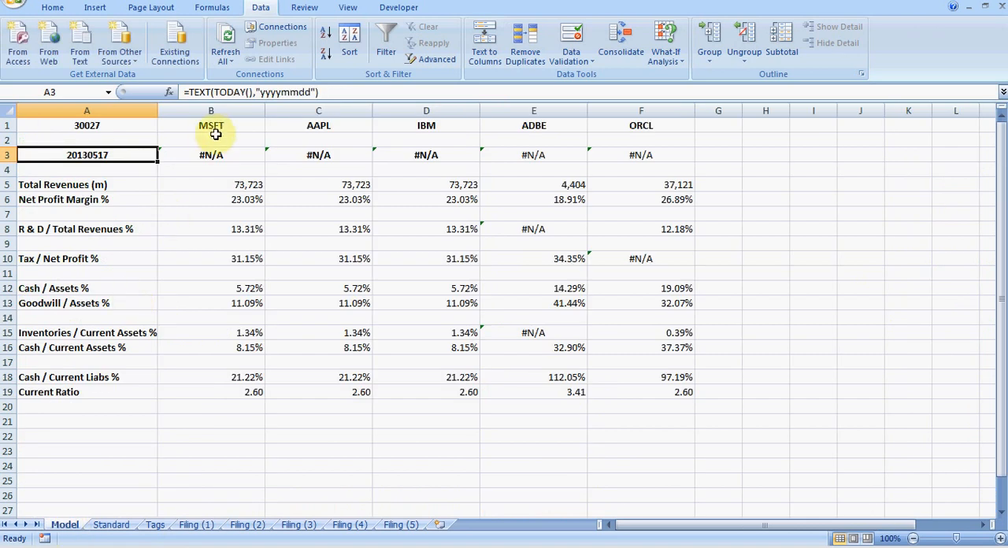
pyautogui.click(211, 126)
pyautogui.write('G')
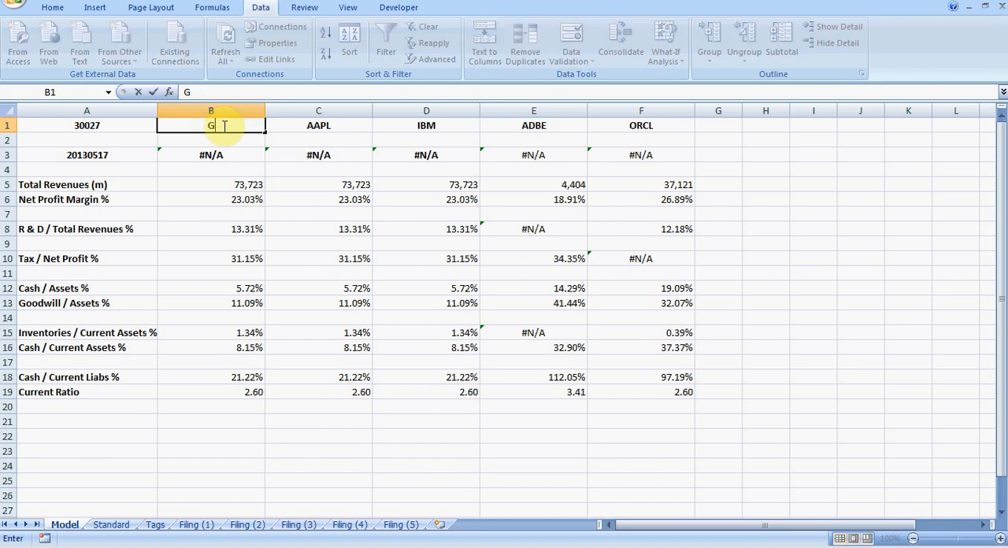
pyautogui.write('OOG')
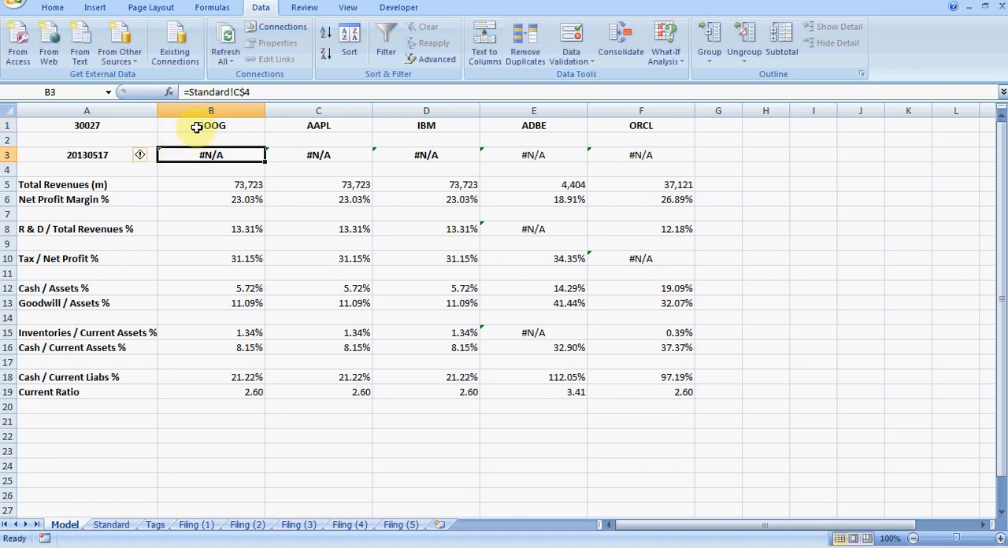
pyautogui.click(196, 524)
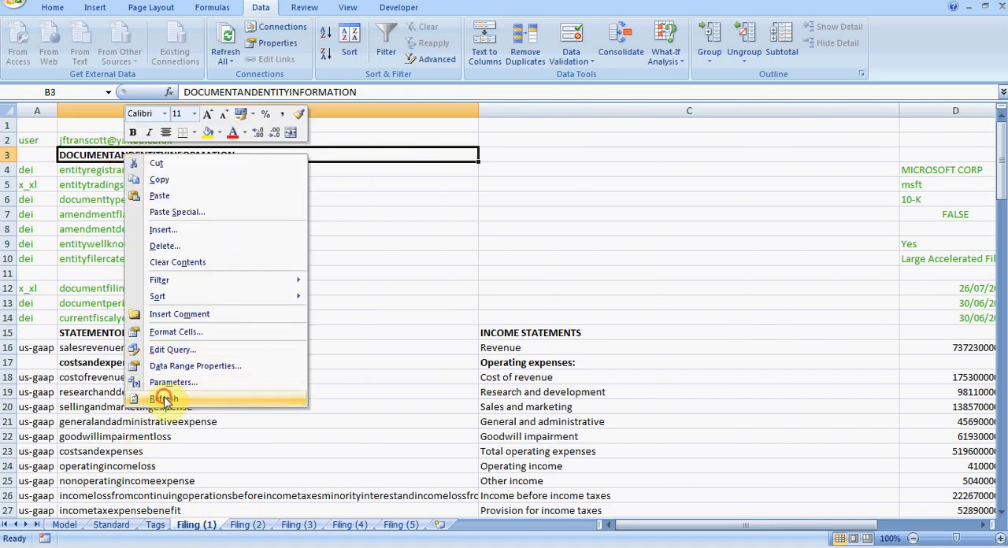
# Refresh the Filing (1) query and confirm cell D4 now names Google Inc
pyautogui.click(164, 398)
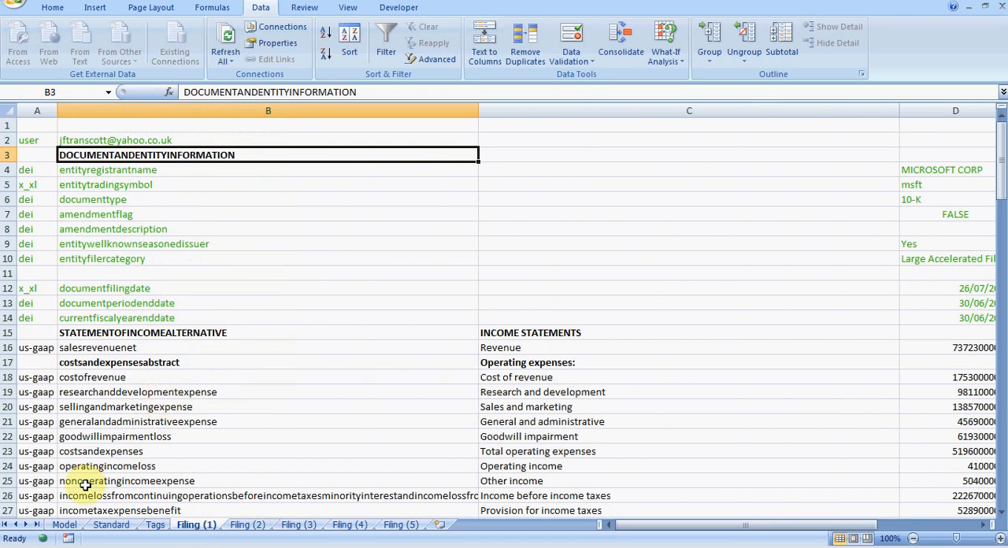
pyautogui.moveTo(382, 236)
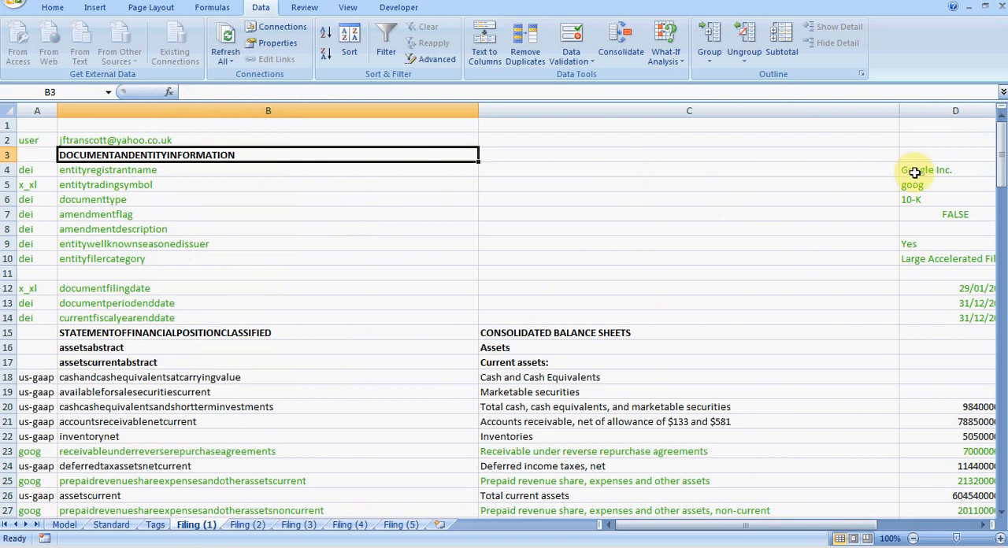
pyautogui.click(922, 169)
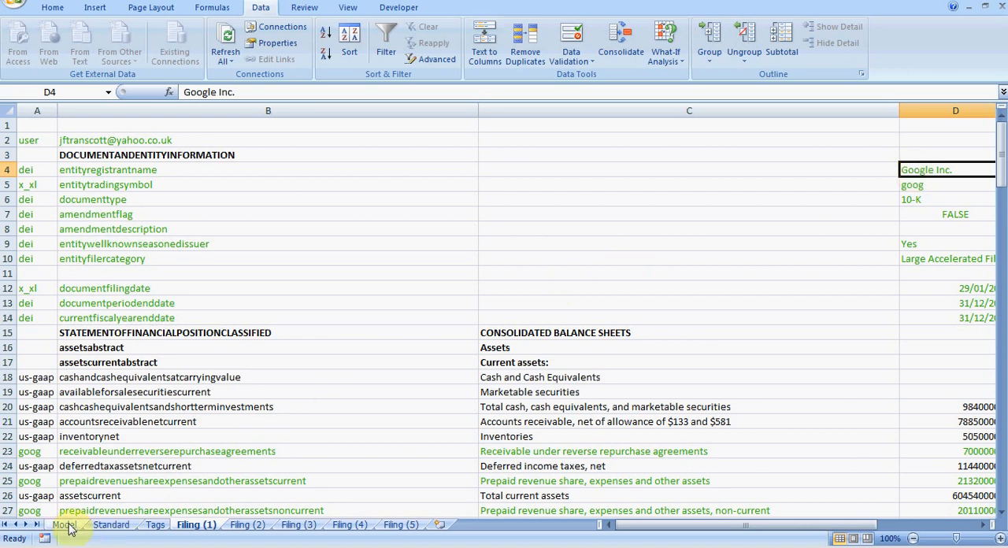
# On the Model sheet, review company id 30027 in A1 and the date formula in A3
pyautogui.click(64, 525)
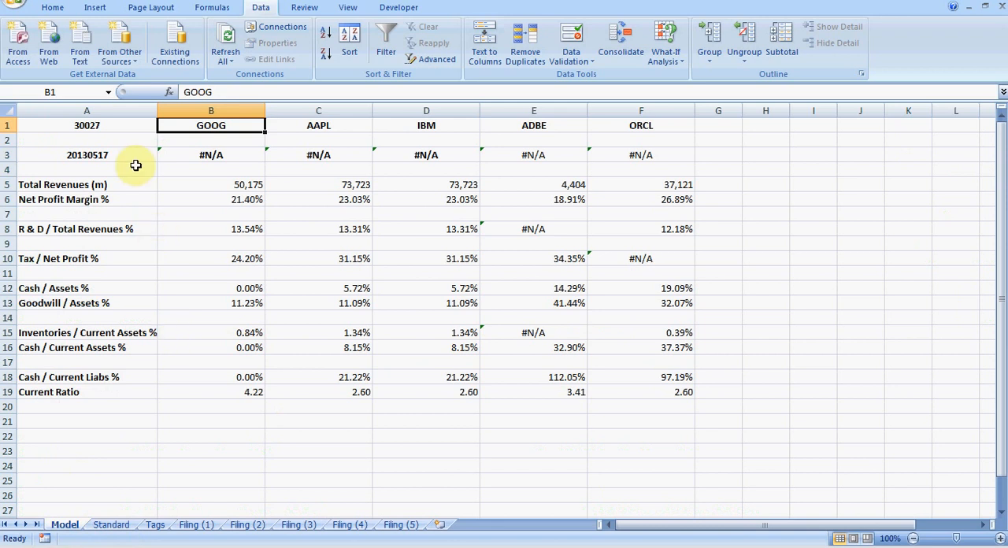
pyautogui.click(86, 125)
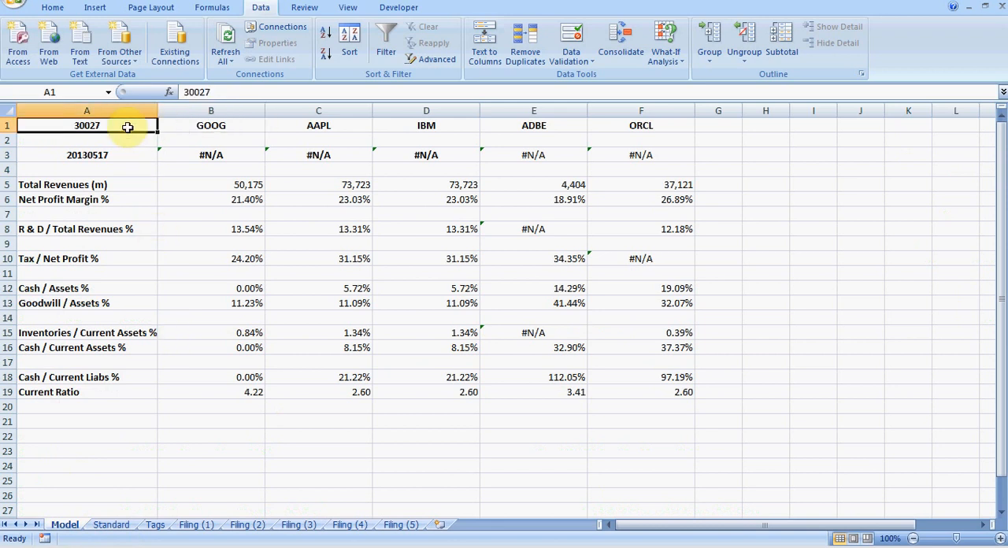
pyautogui.click(86, 155)
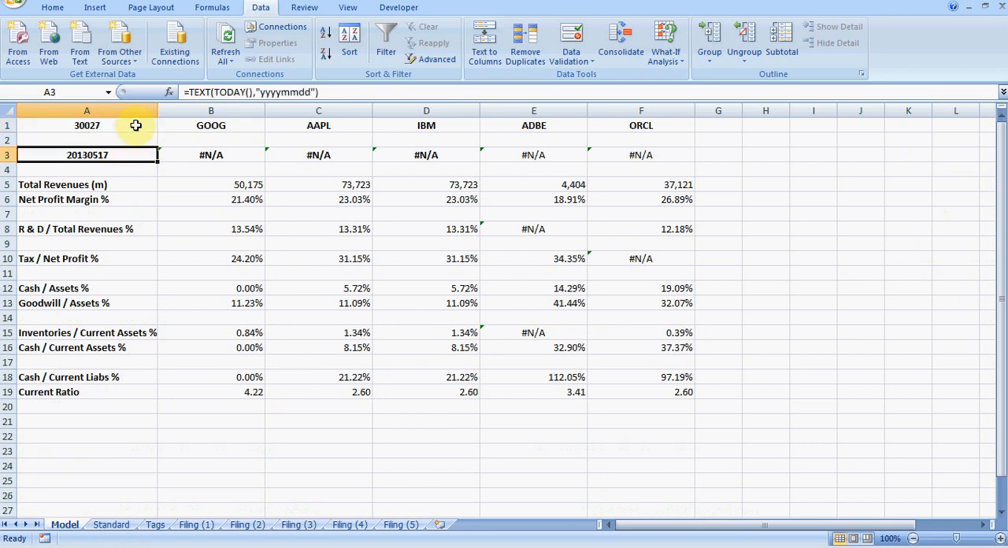
pyautogui.click(87, 125)
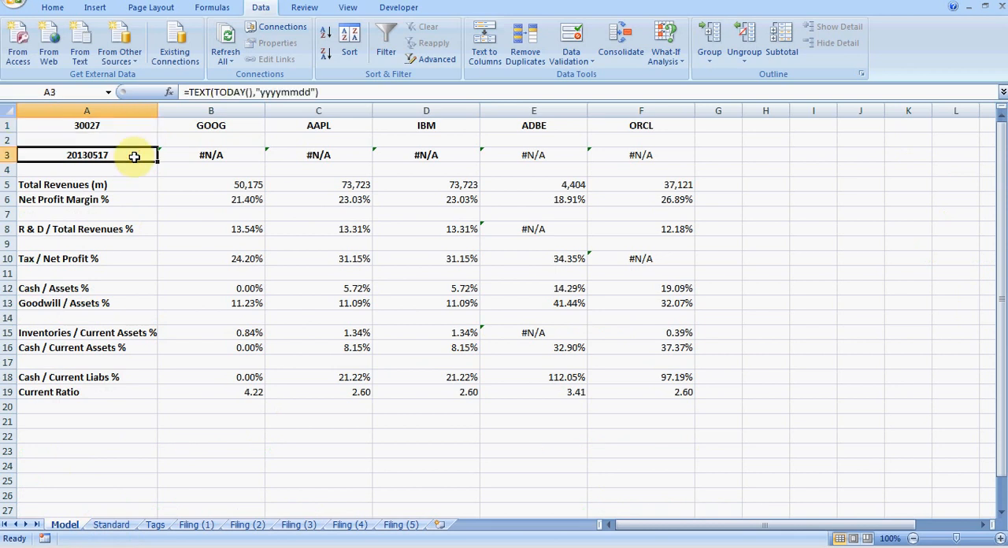
pyautogui.moveTo(138, 166)
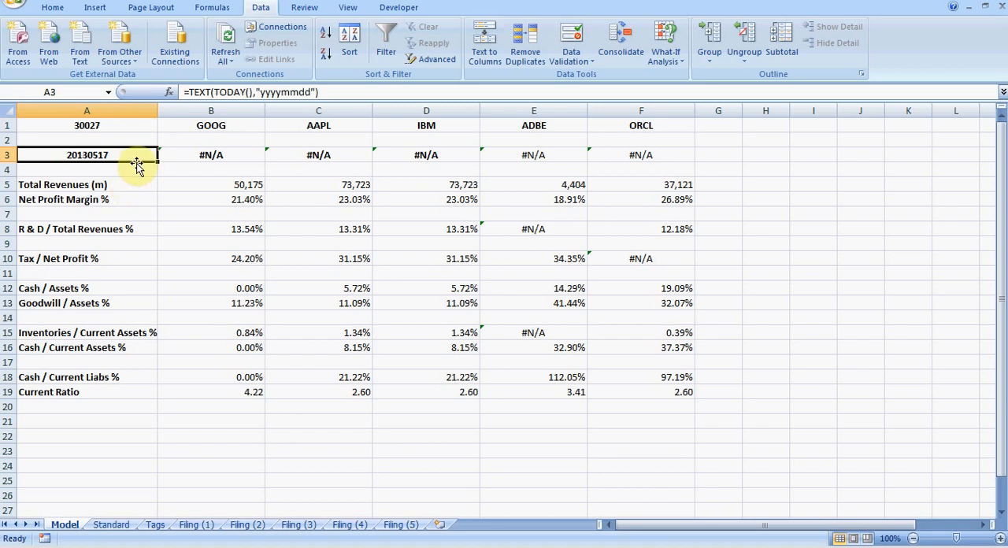
pyautogui.moveTo(139, 155)
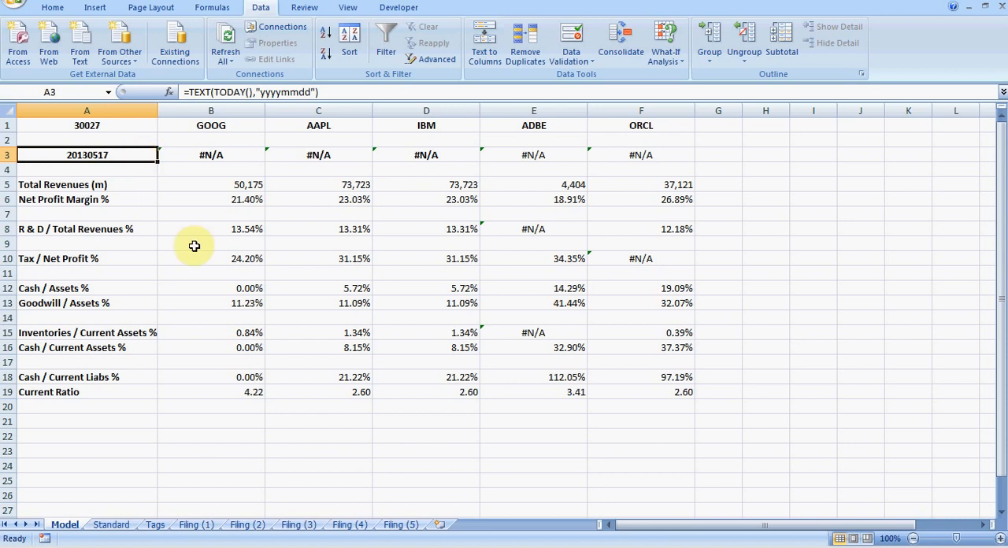
# Reopen the Filing (1) query parameters to confirm Period After uses =Model!$A$3
pyautogui.click(196, 525)
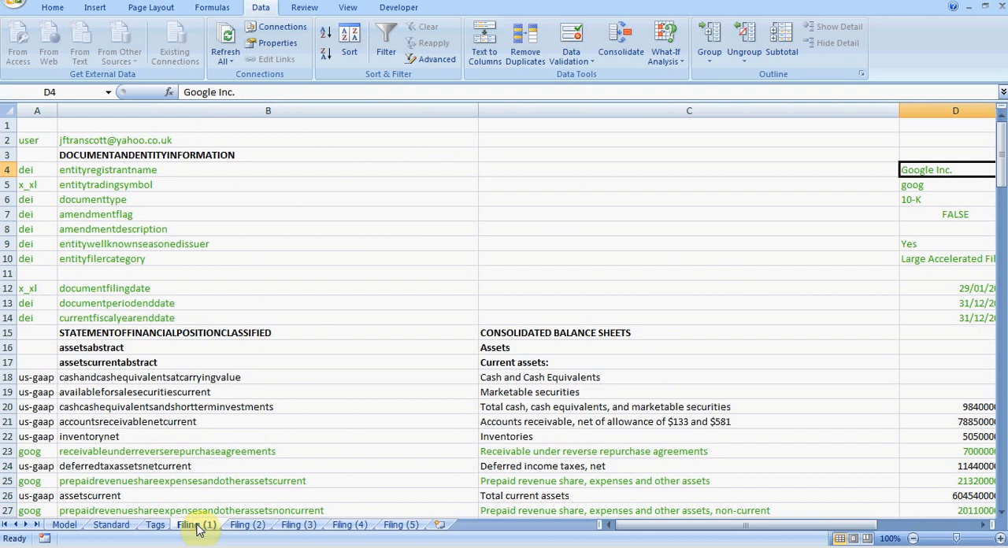
pyautogui.moveTo(171, 424)
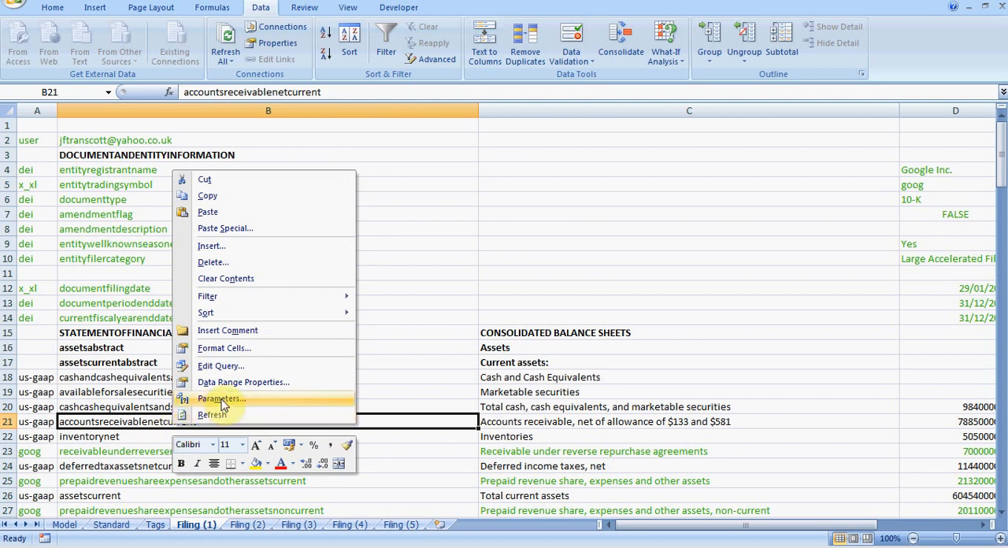
pyautogui.click(221, 398)
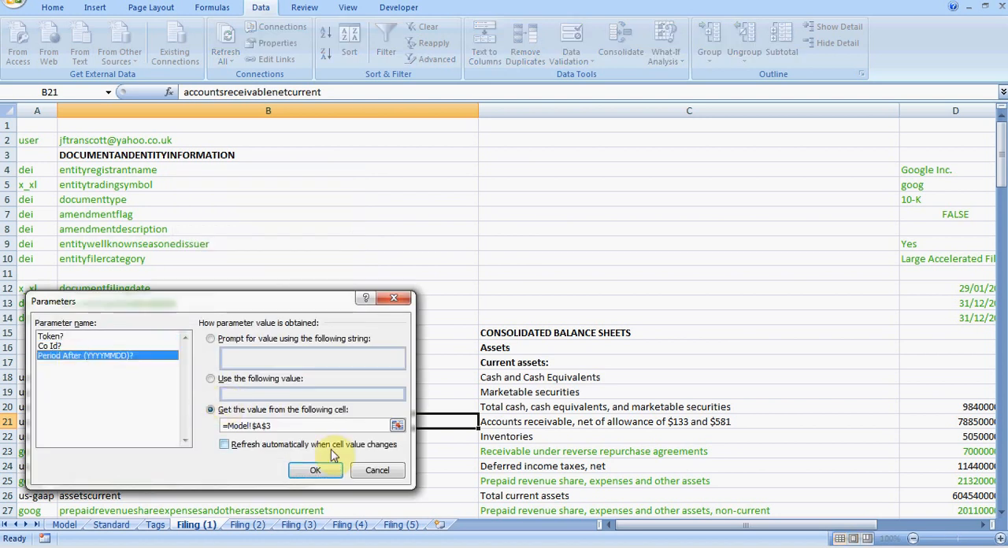
pyautogui.moveTo(362, 464)
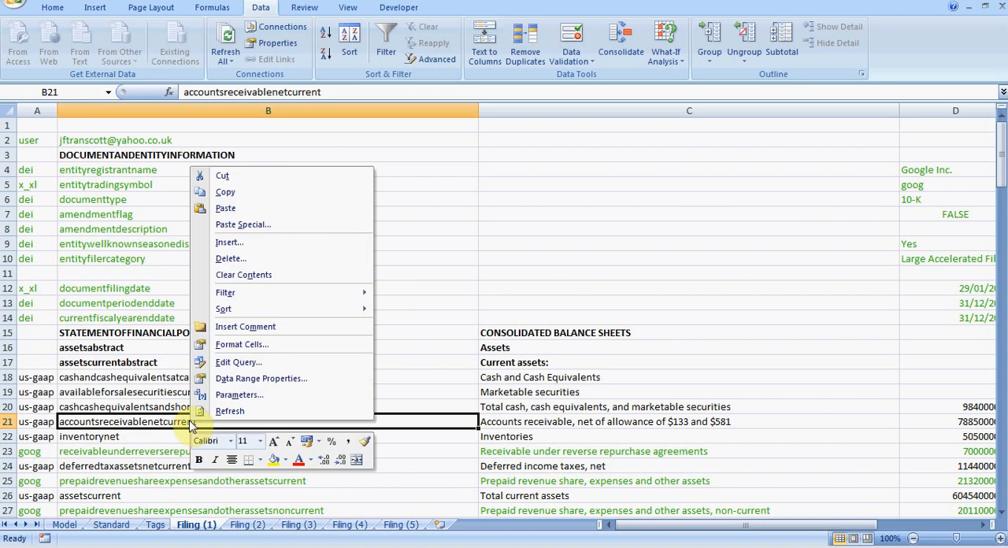
pyautogui.moveTo(261, 379)
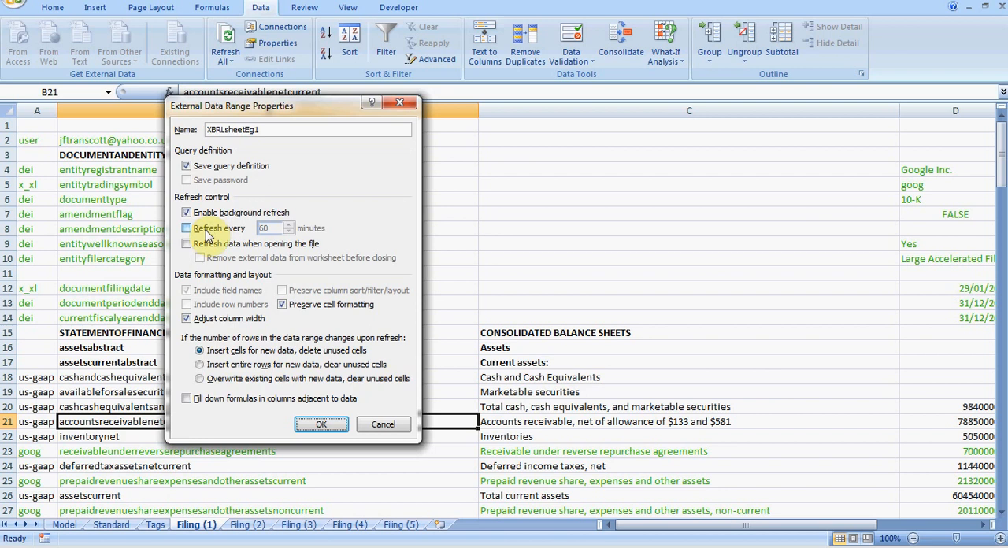
pyautogui.moveTo(186, 243)
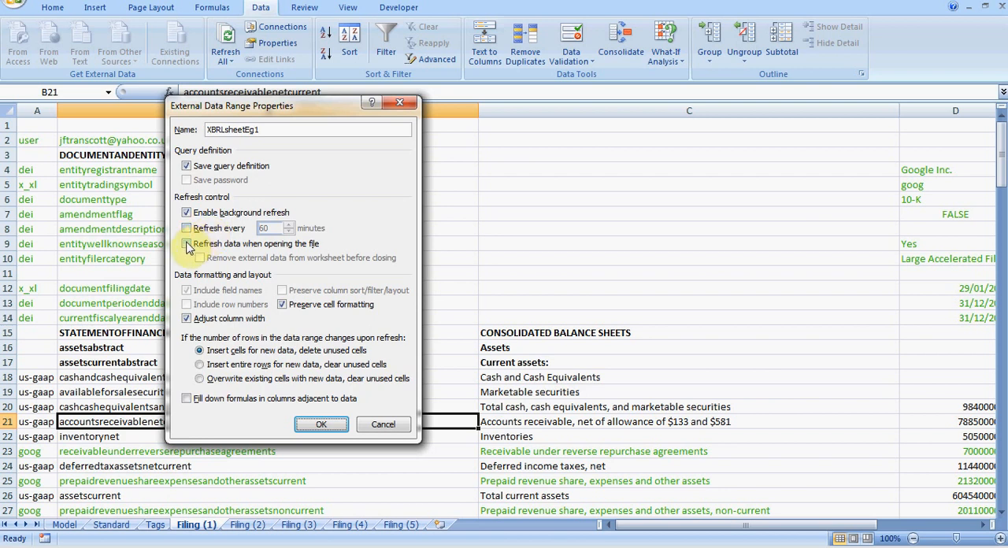
pyautogui.click(187, 244)
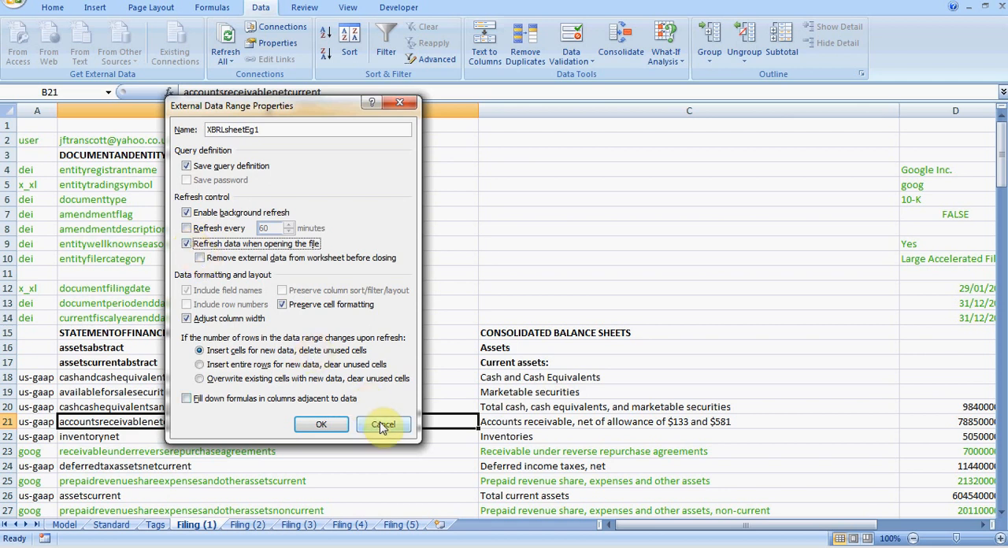
pyautogui.click(383, 424)
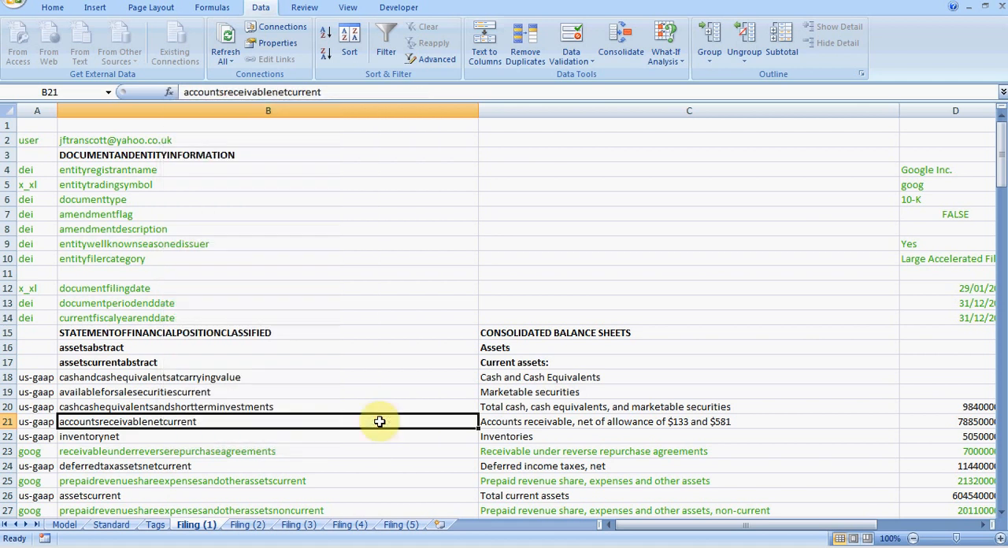